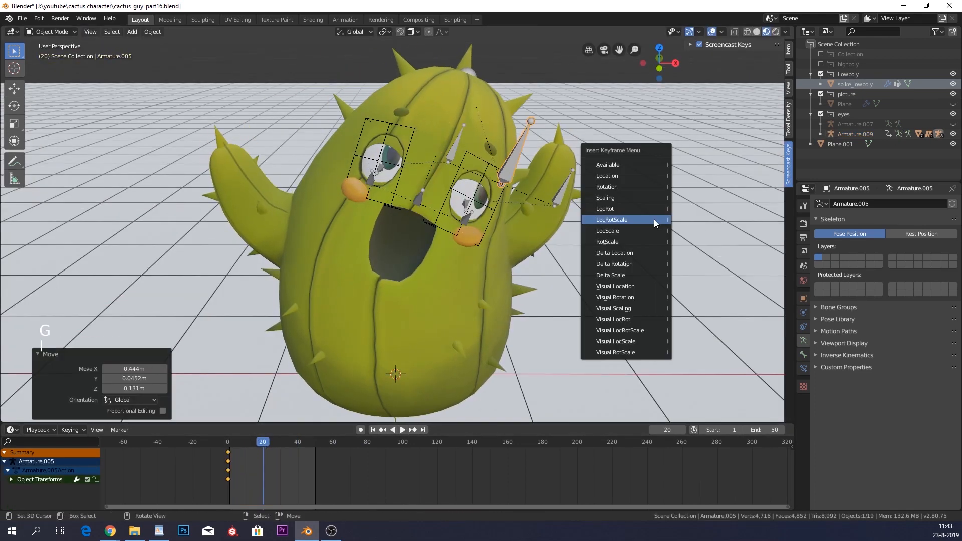
# Open cactus_guy_part10.blend and isolate the empty eyes collection in local view
pyautogui.click(610, 220)
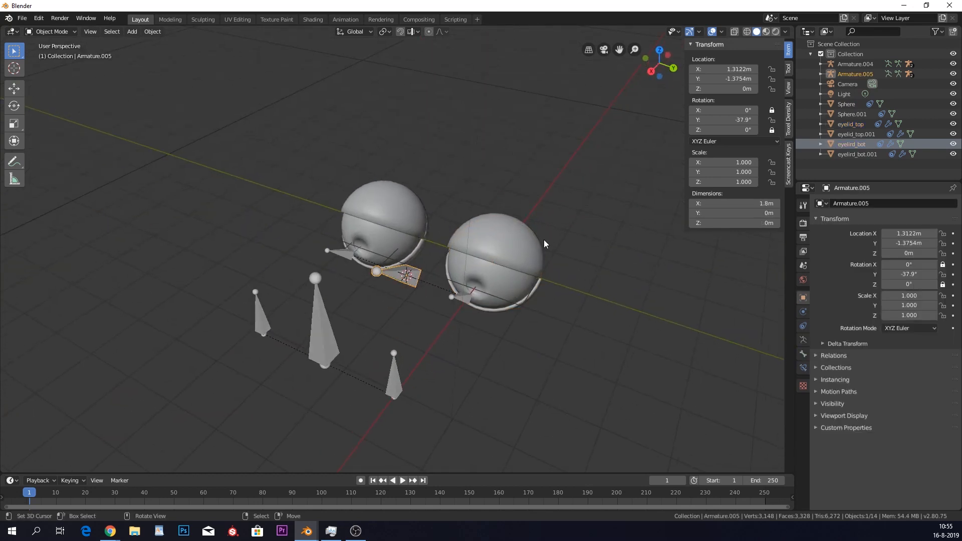
pyautogui.press('r')
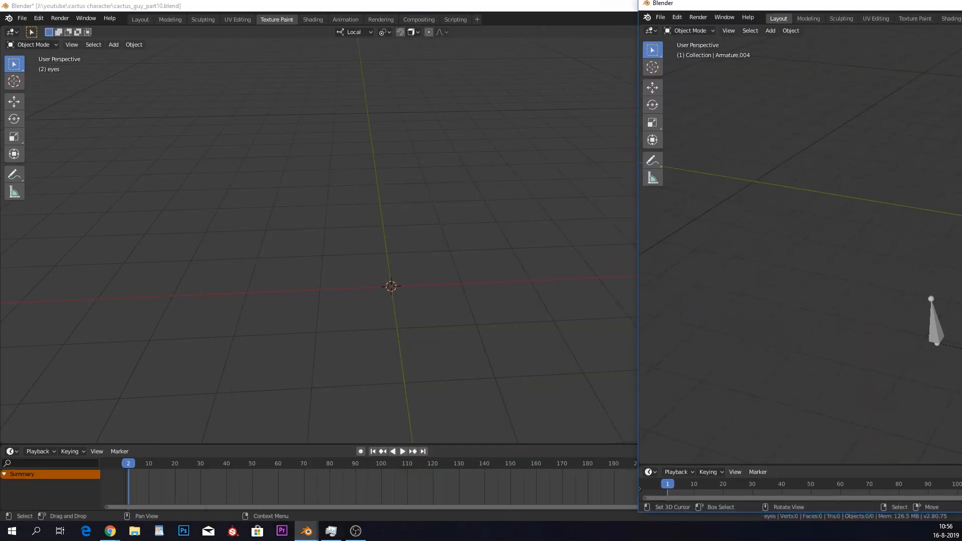
# Add a UV sphere for the eye, rotate it, and add a single armature bone
pyautogui.click(113, 44)
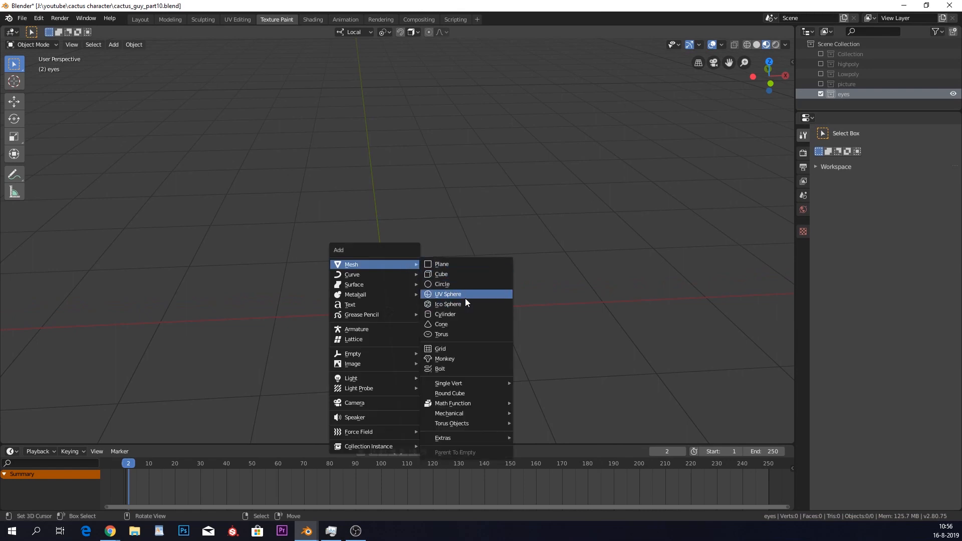
pyautogui.click(448, 295)
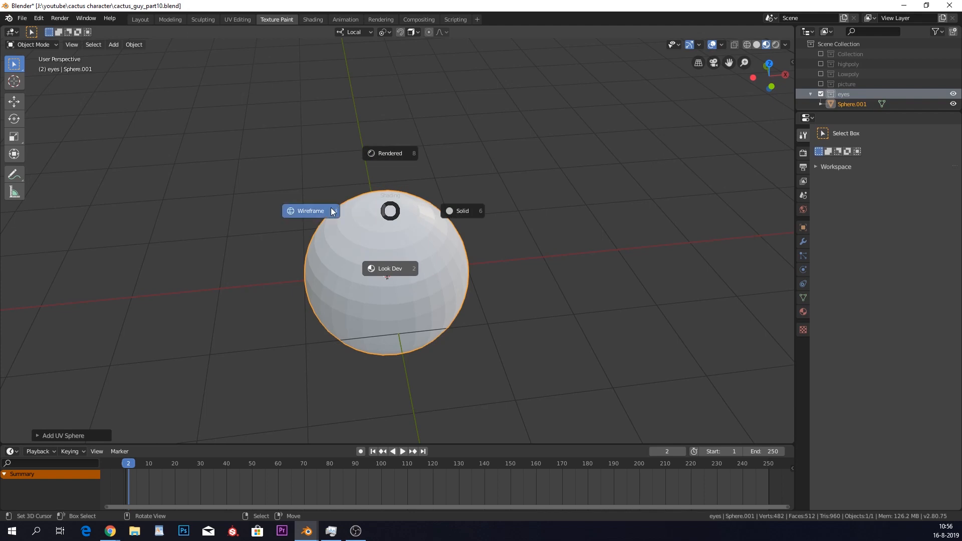
pyautogui.press('Tab')
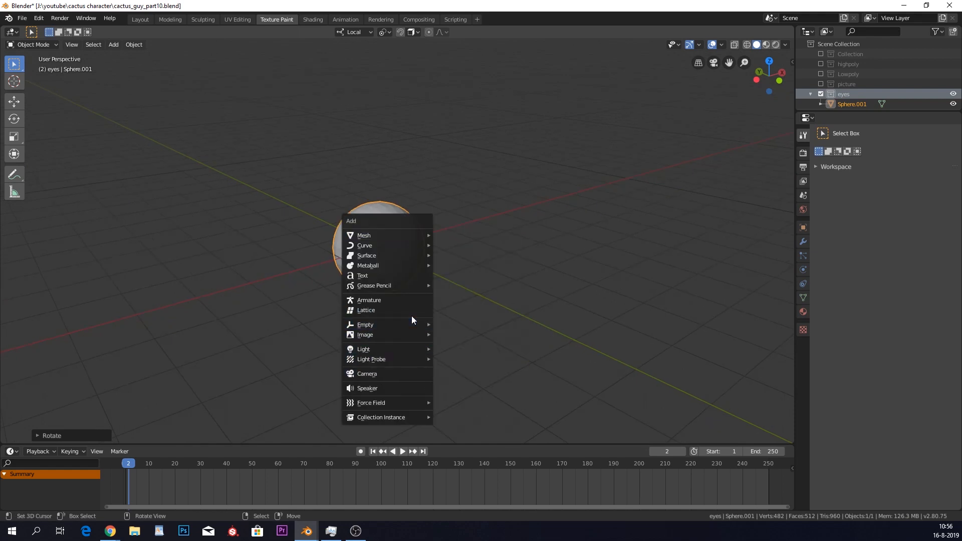
pyautogui.click(369, 301)
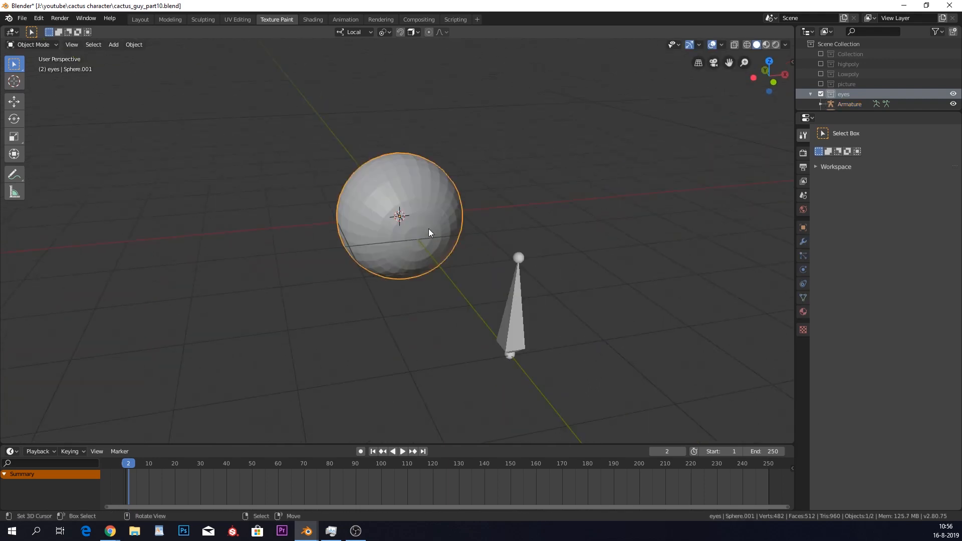
# Assign a new black material to the faces around the sphere's front pole as the pupil
pyautogui.press('Tab')
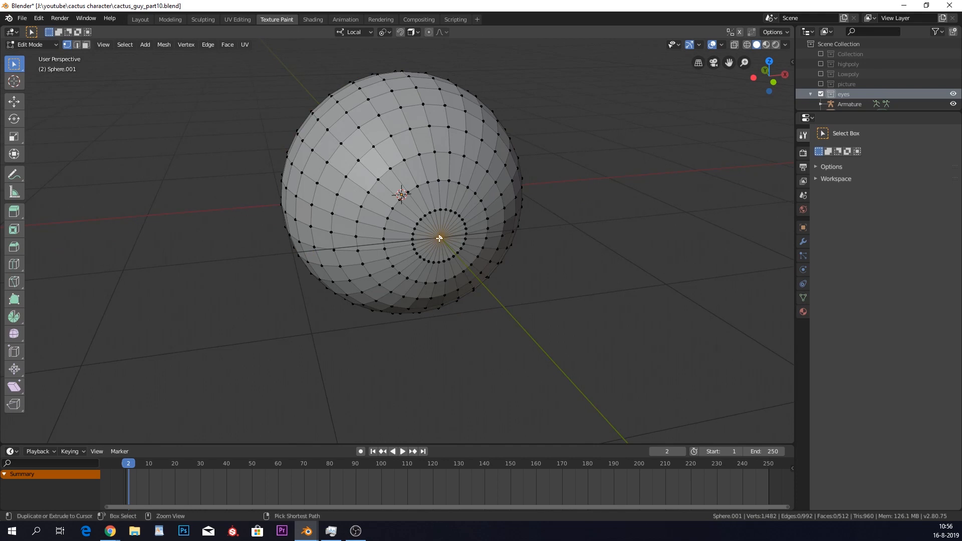
pyautogui.click(9, 451)
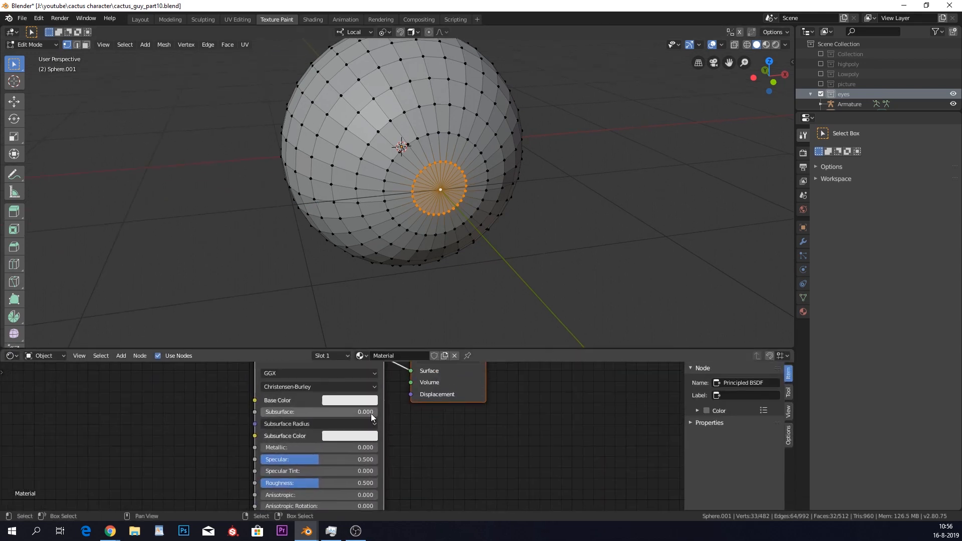
pyautogui.click(803, 241)
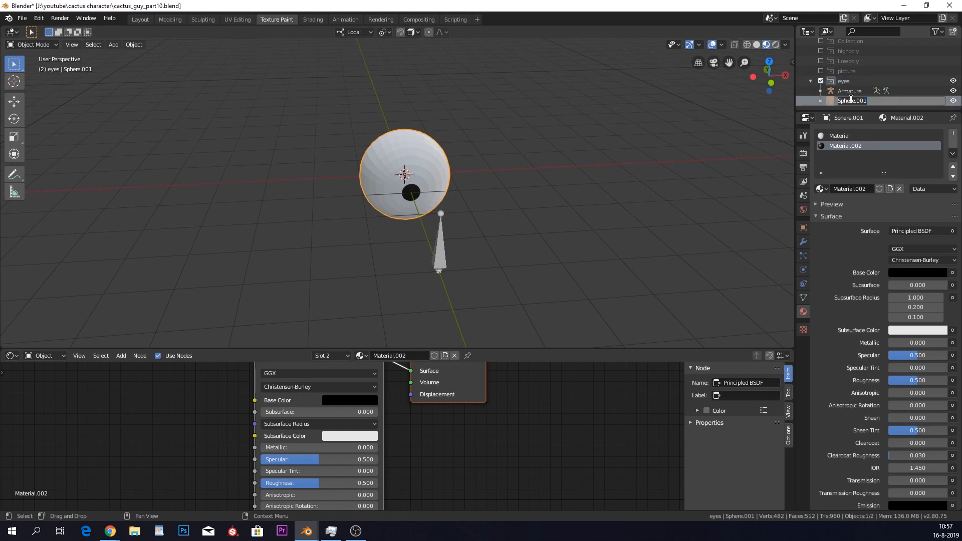
# Name the sphere eyeball, add a Track To constraint targeting Armature, and apply its rotation
pyautogui.write('eyeball')
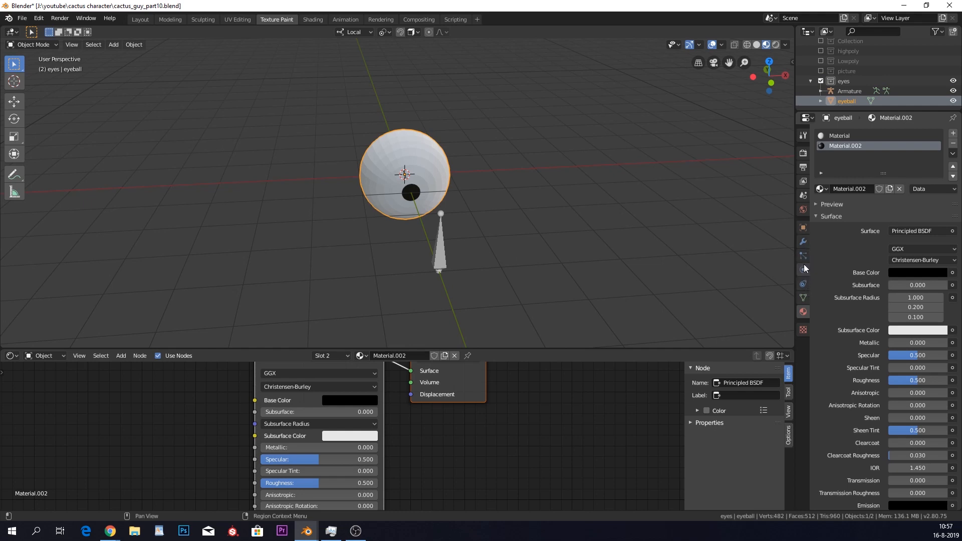
pyautogui.click(804, 284)
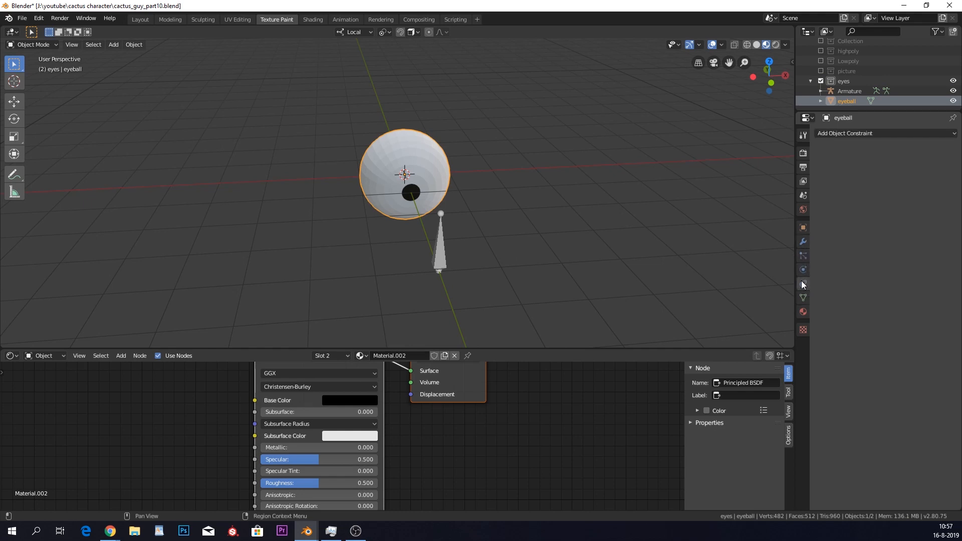
pyautogui.moveTo(803, 284)
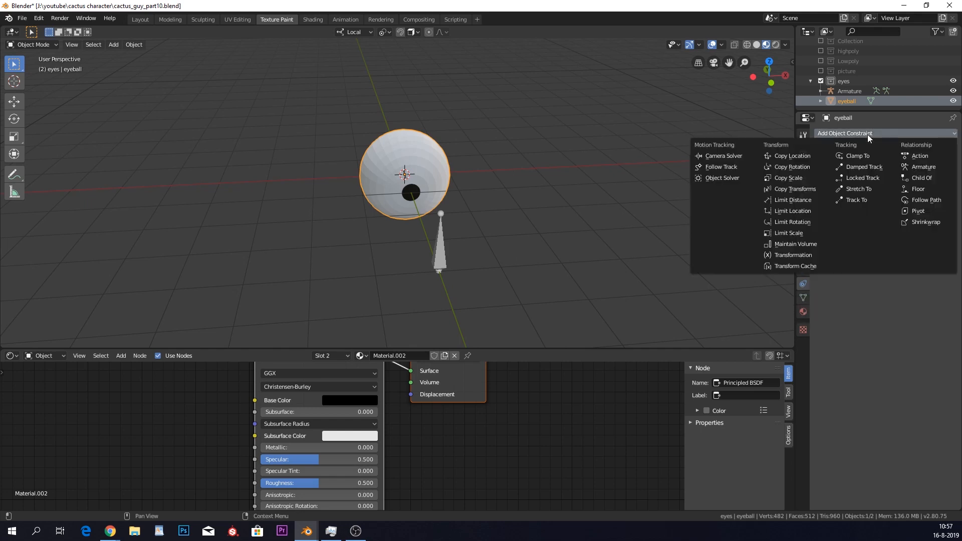
pyautogui.click(856, 199)
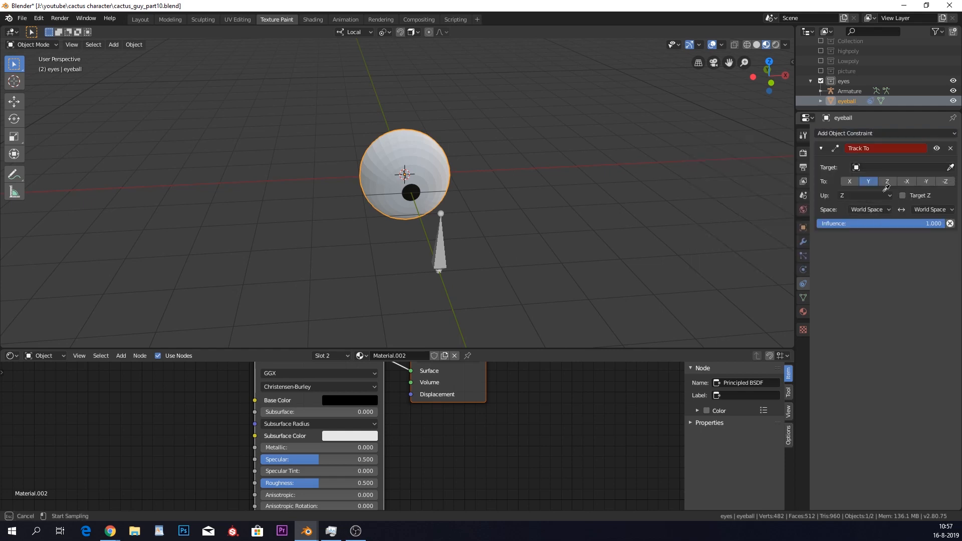
pyautogui.click(896, 167)
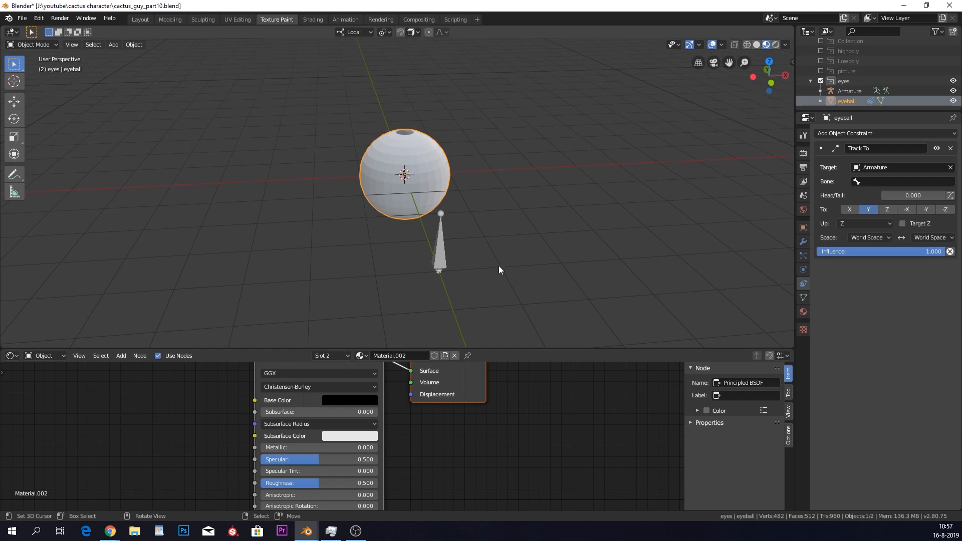
pyautogui.moveTo(413, 133)
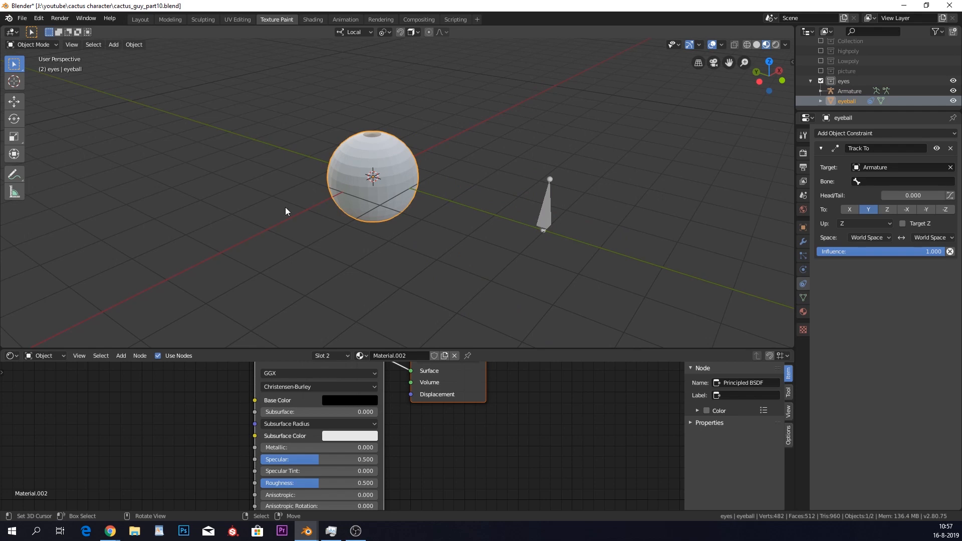
pyautogui.moveTo(407, 192)
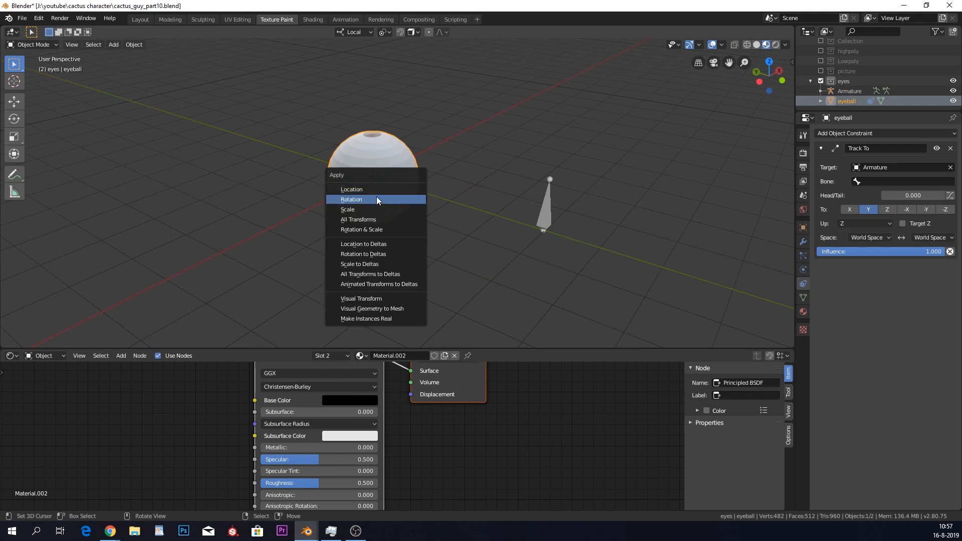
pyautogui.click(351, 199)
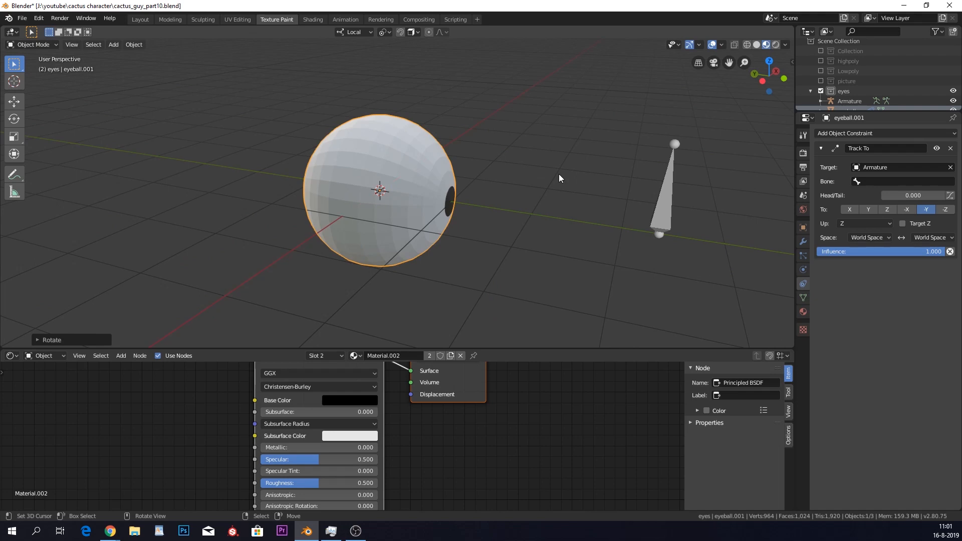
# Rename the duplicate eyeball.001 to eyelid and select its upper half in Edit Mode
pyautogui.moveTo(379, 189); pyautogui.dragTo(517, 215)
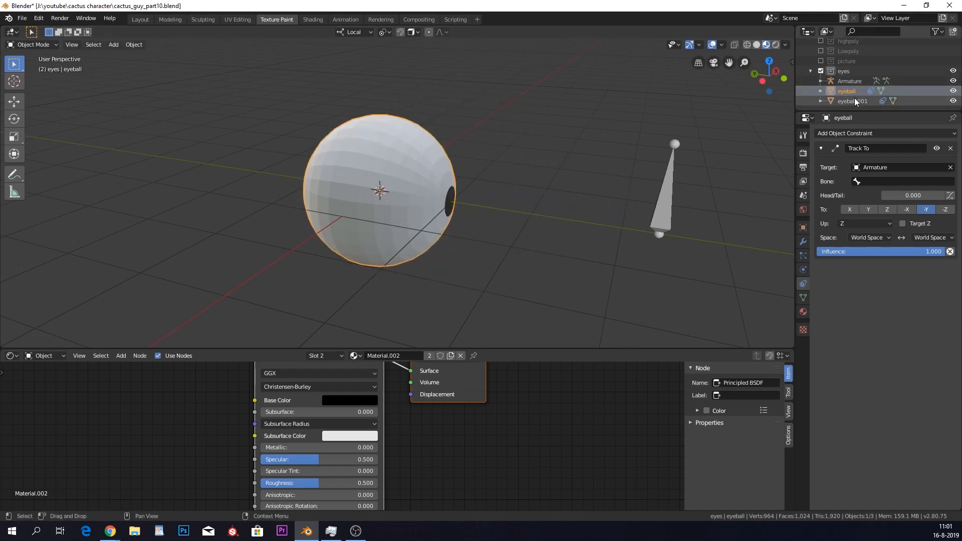
pyautogui.click(854, 100)
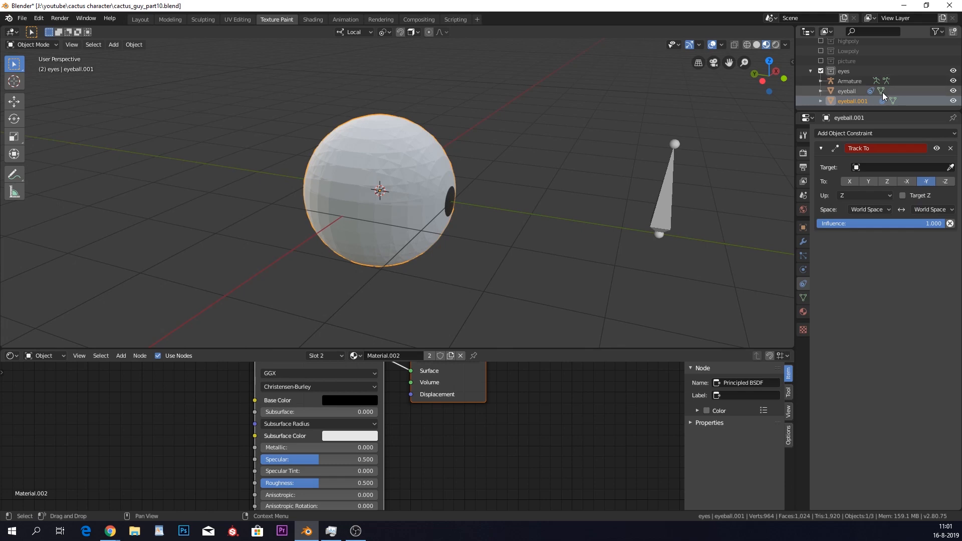
pyautogui.doubleClick(853, 101)
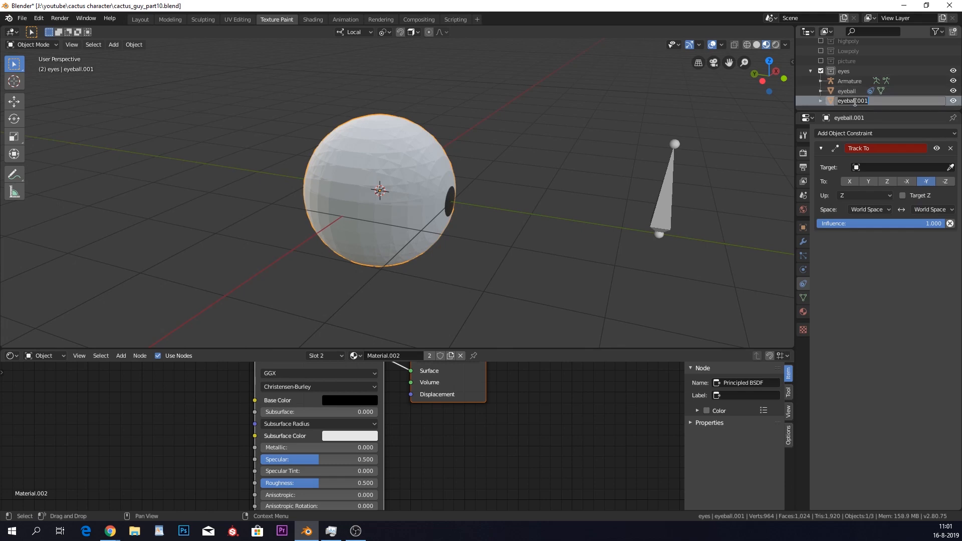
pyautogui.write('eyelid')
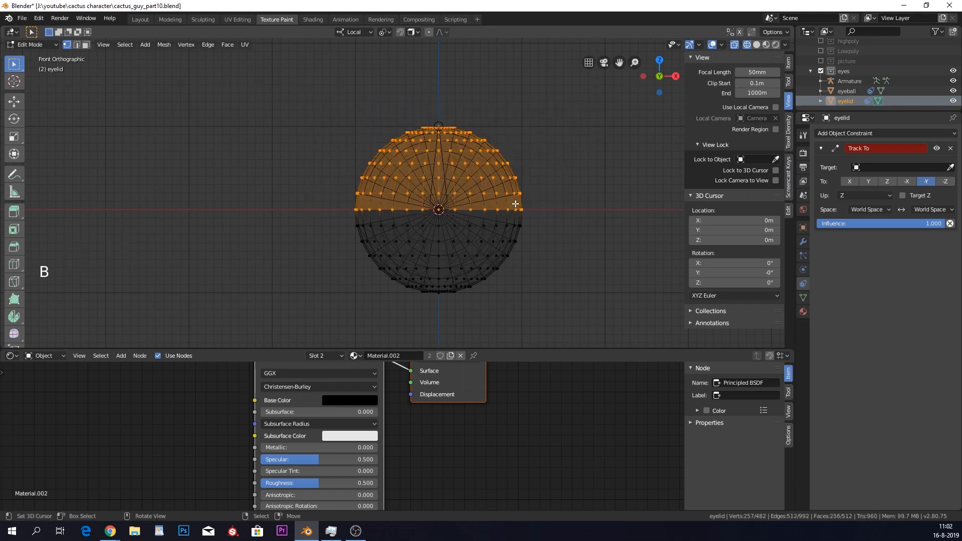
# Separate the top half into its own object and name the pieces eyelid_top and eyelid_bot
pyautogui.press('P')
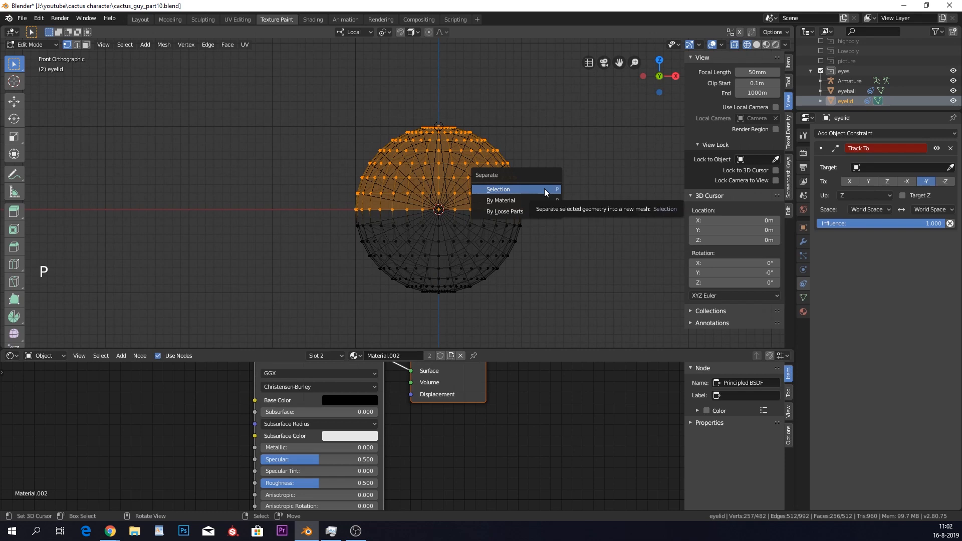
pyautogui.press('Tab')
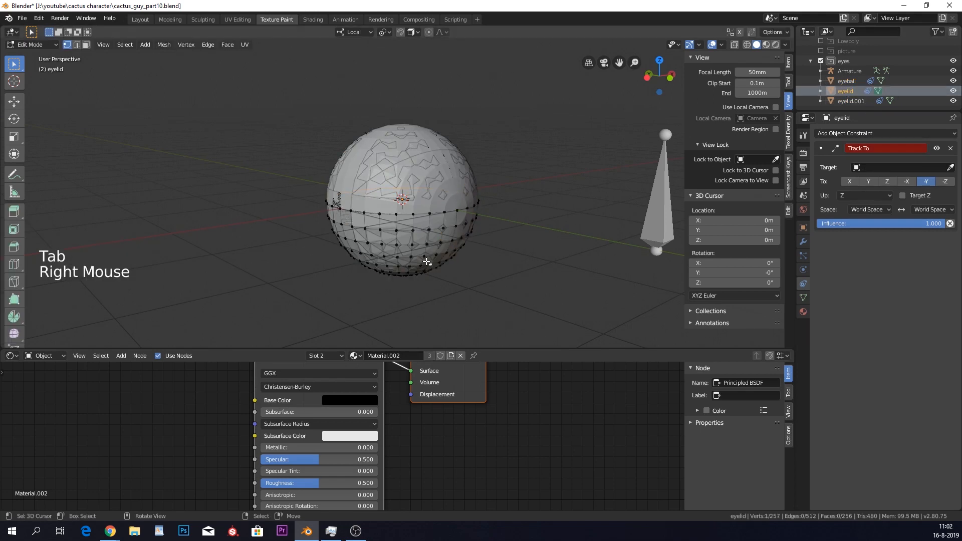
pyautogui.press('Tab')
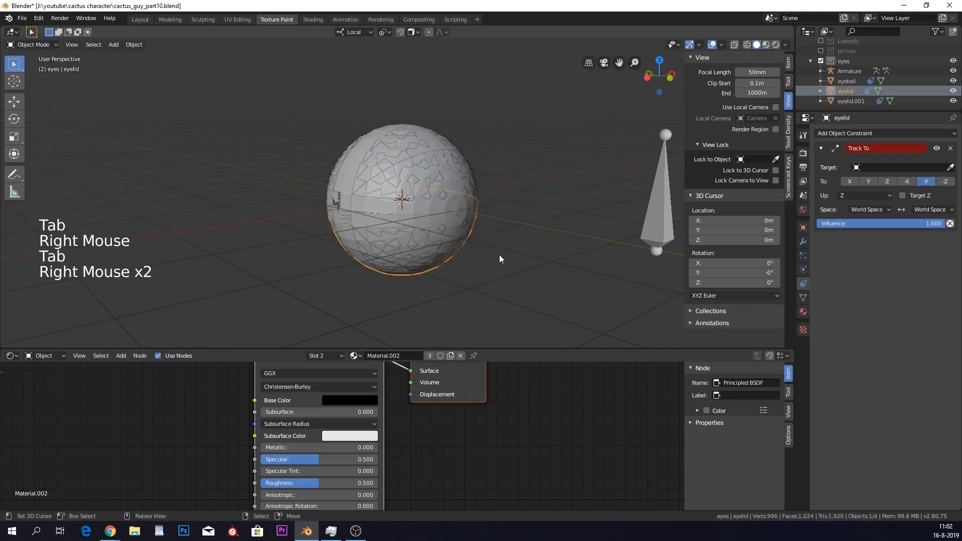
pyautogui.doubleClick(845, 91)
pyautogui.write('_bot')
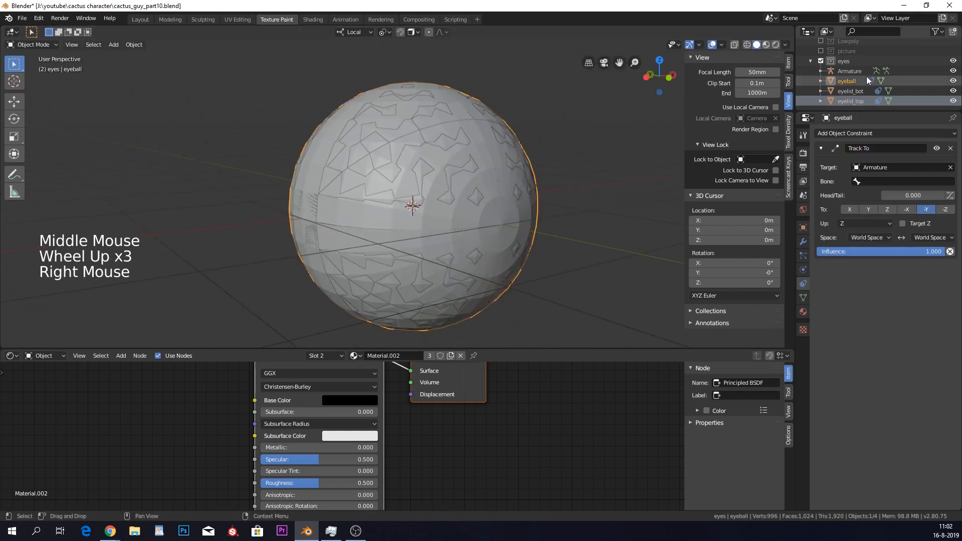
# Give both eyelid halves Solidify thickness and add a second armature, Armature.001
pyautogui.click(851, 101)
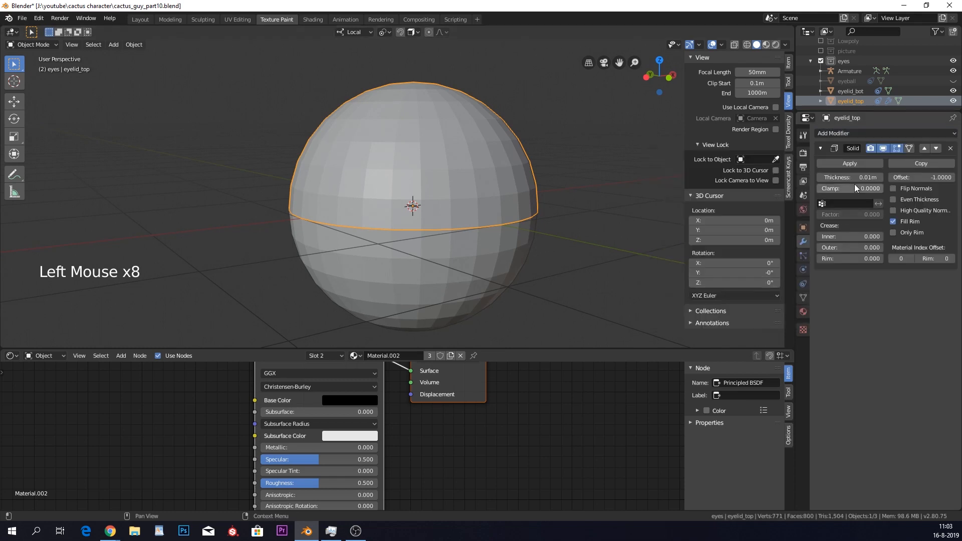
pyautogui.moveTo(835, 177); pyautogui.dragTo(872, 178)
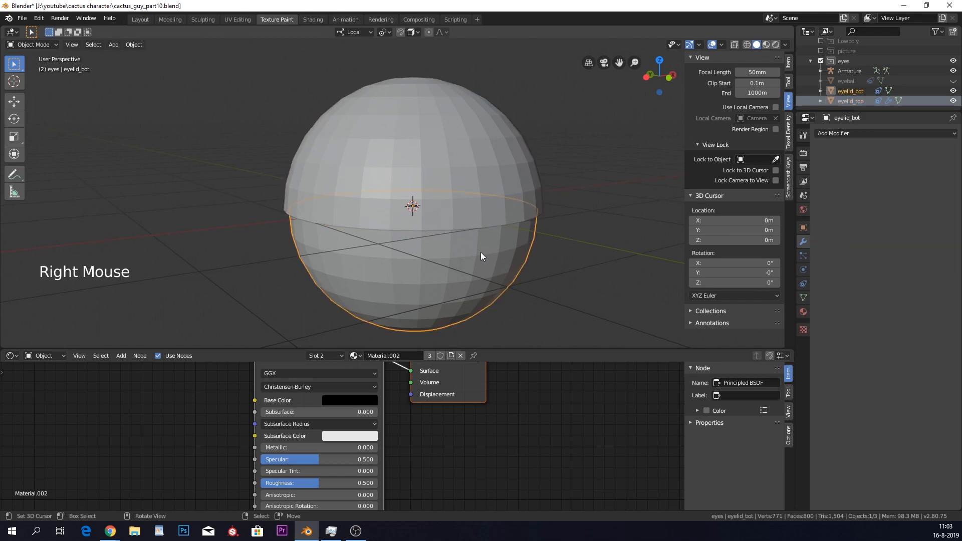
pyautogui.moveTo(524, 271)
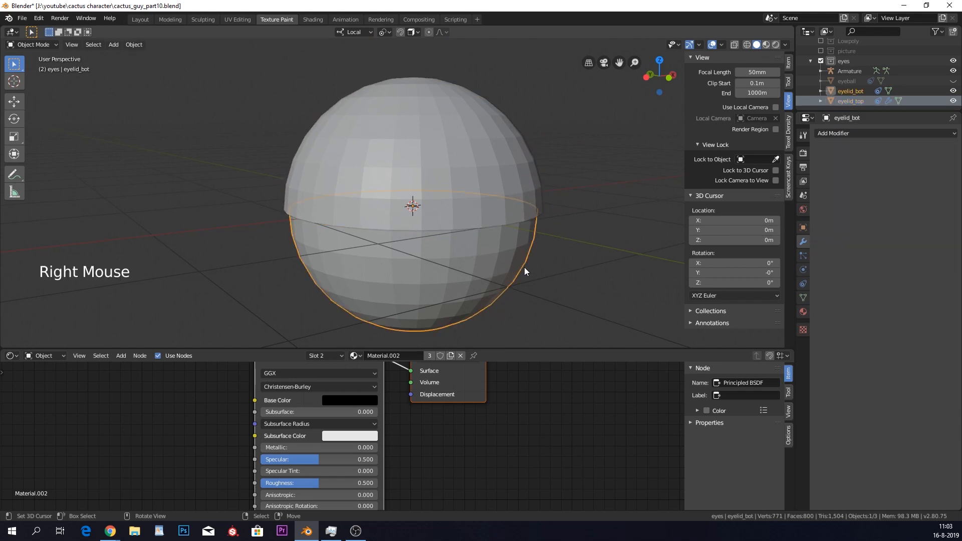
pyautogui.press('shift')
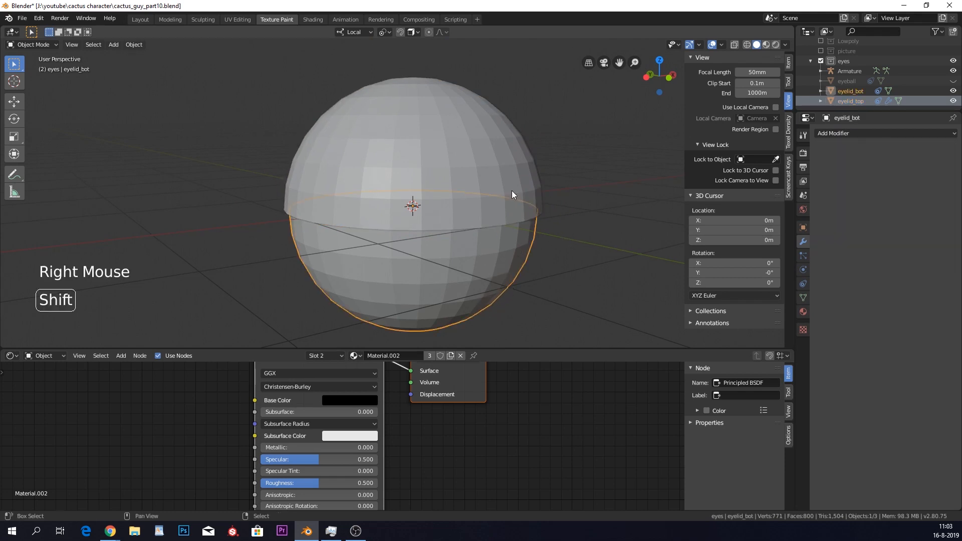
pyautogui.press('ctrl+l')
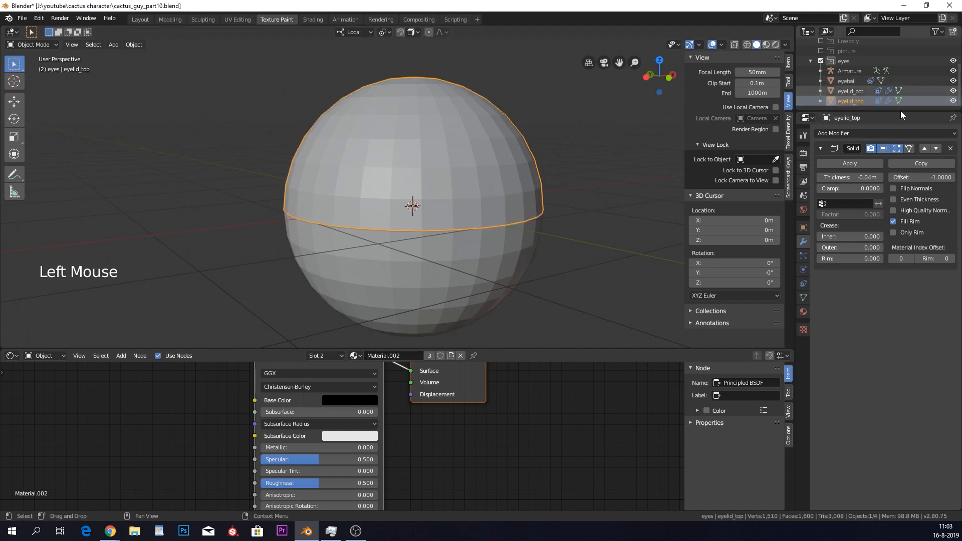
pyautogui.scroll(-3)
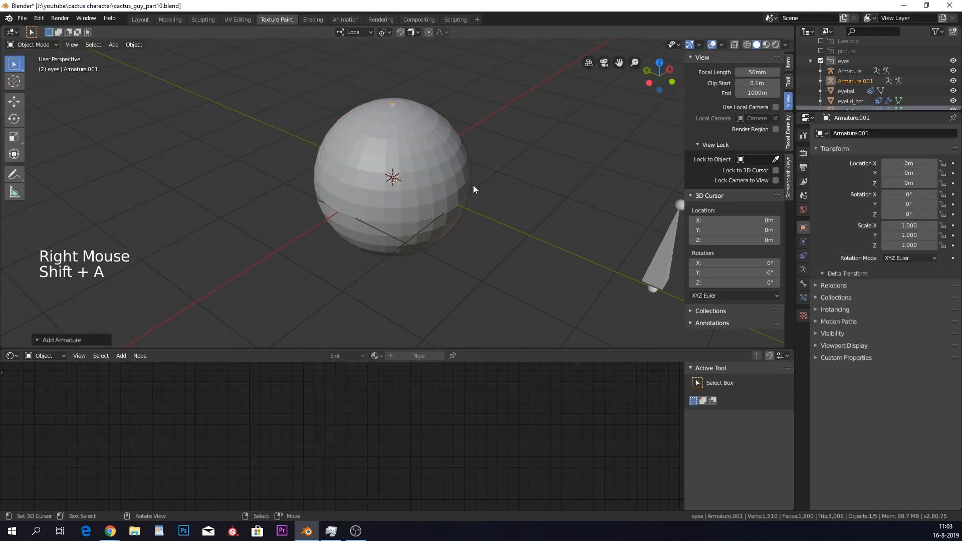
# Move Armature.001 in front of the eyeball along Y and rotate it 90° on X to lie flat
pyautogui.press('g')
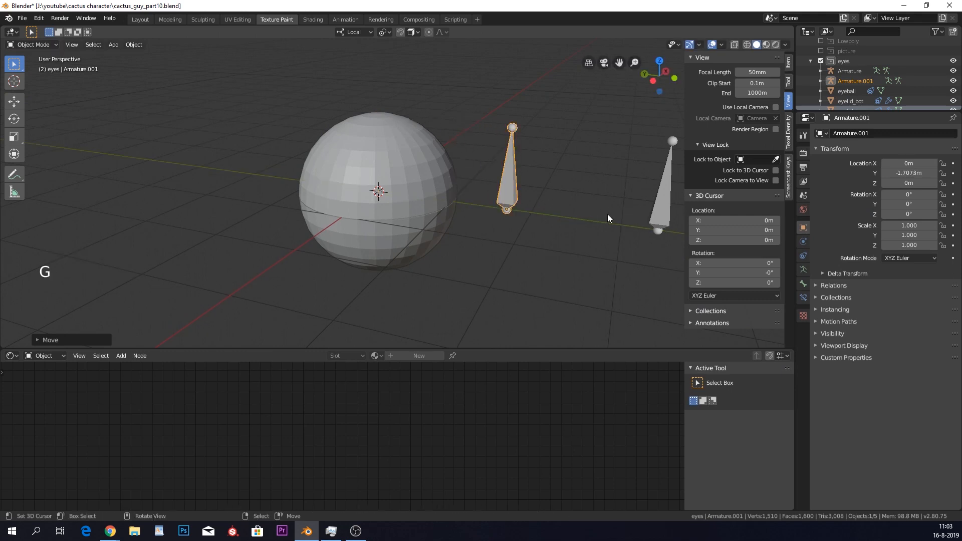
pyautogui.press('r')
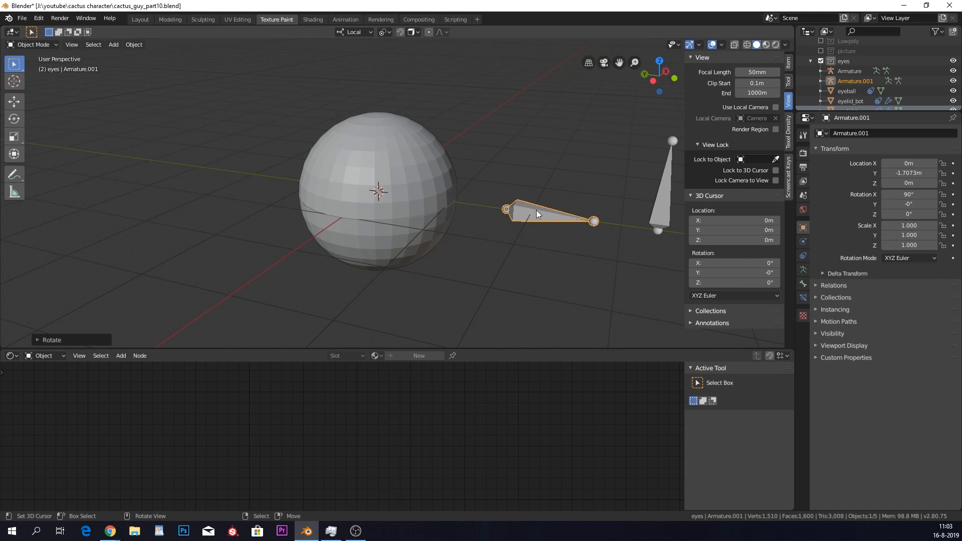
pyautogui.press('ctrl+a')
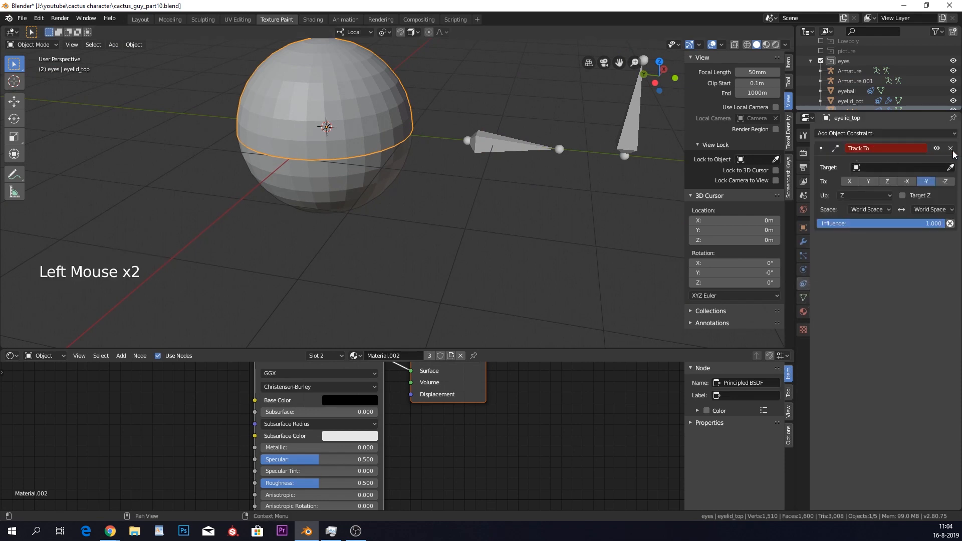
# Give eyelid_bot a Copy Rotation constraint targeting Armature.001 and apply its rotation
pyautogui.click(884, 133)
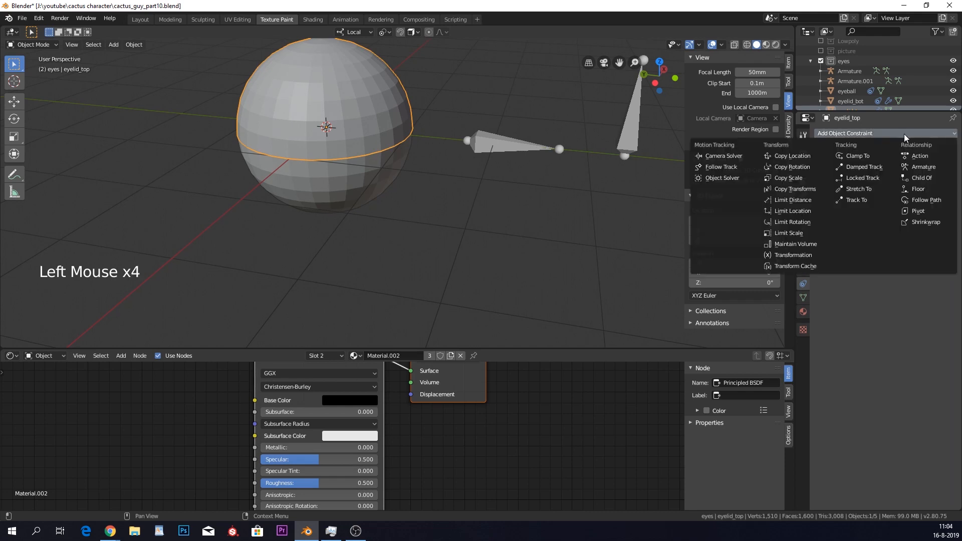
pyautogui.moveTo(864, 178)
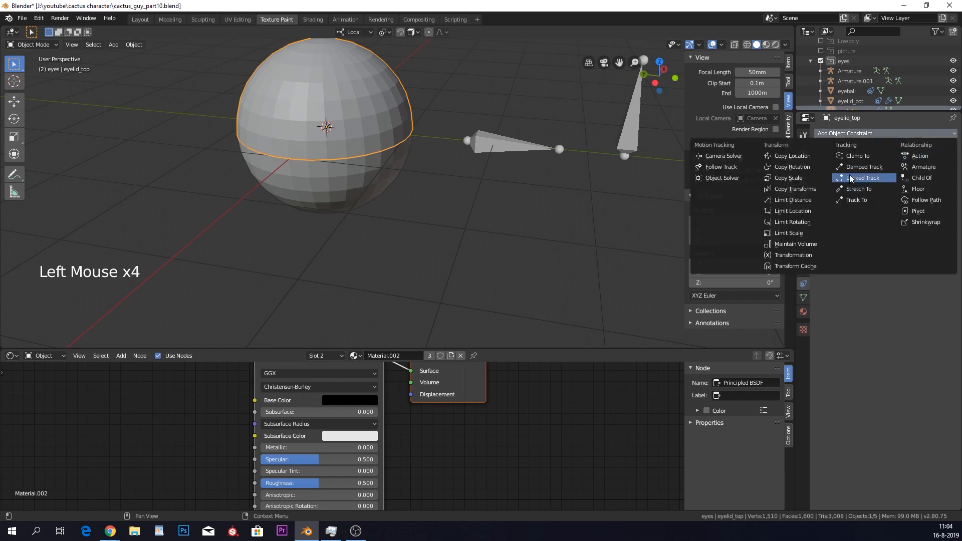
pyautogui.click(792, 167)
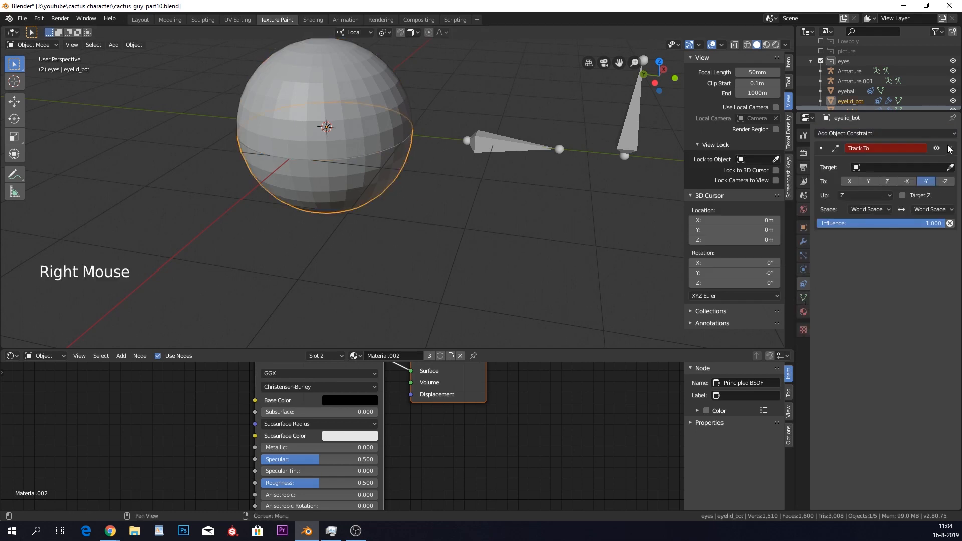
pyautogui.click(885, 133)
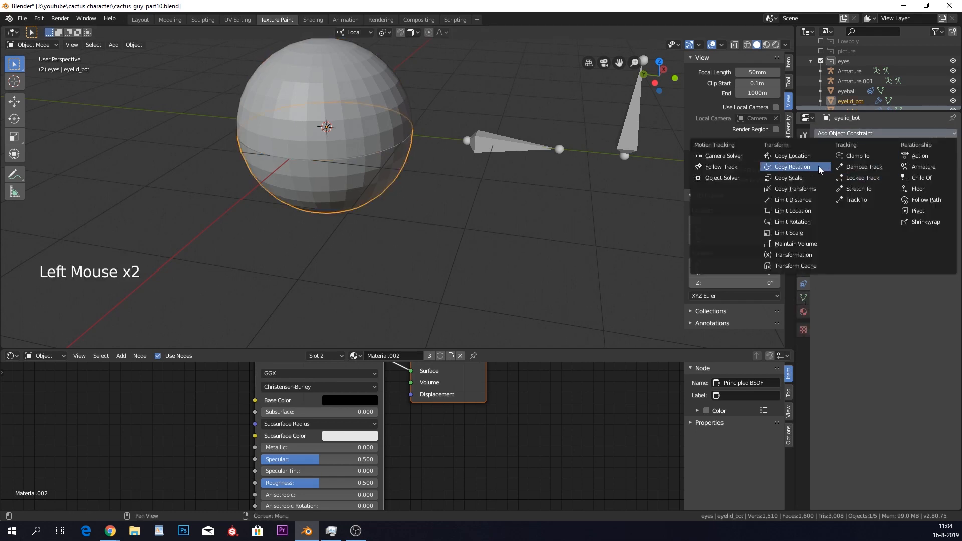
pyautogui.press('r')
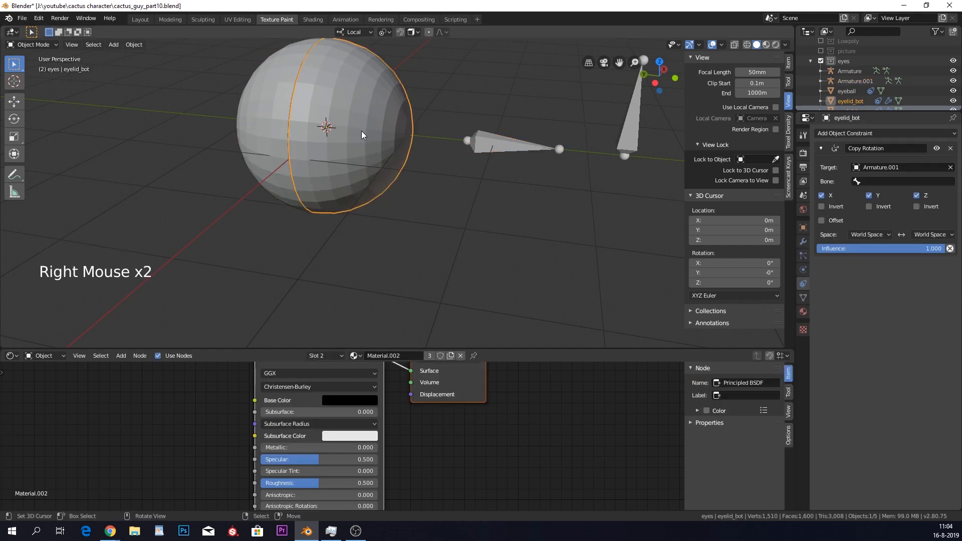
pyautogui.press('ctrl+a')
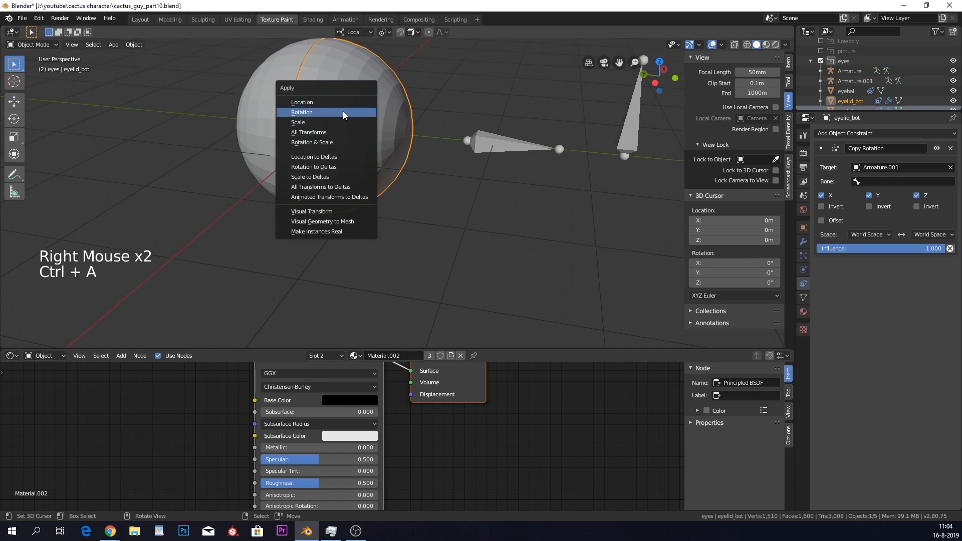
pyautogui.click(301, 112)
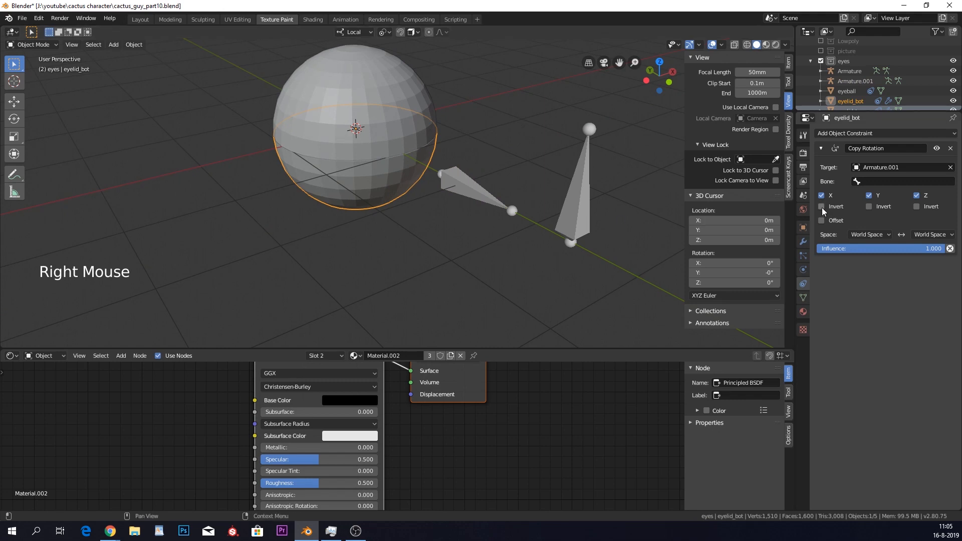
# Invert X on eyelid_bot's Copy Rotation and test by rotating Armature.001 about X
pyautogui.click(823, 206)
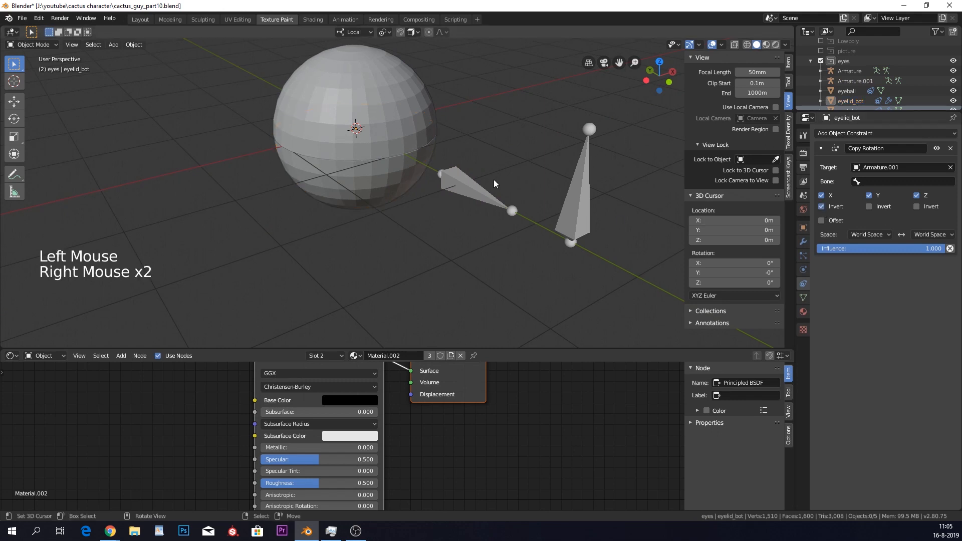
pyautogui.press('r')
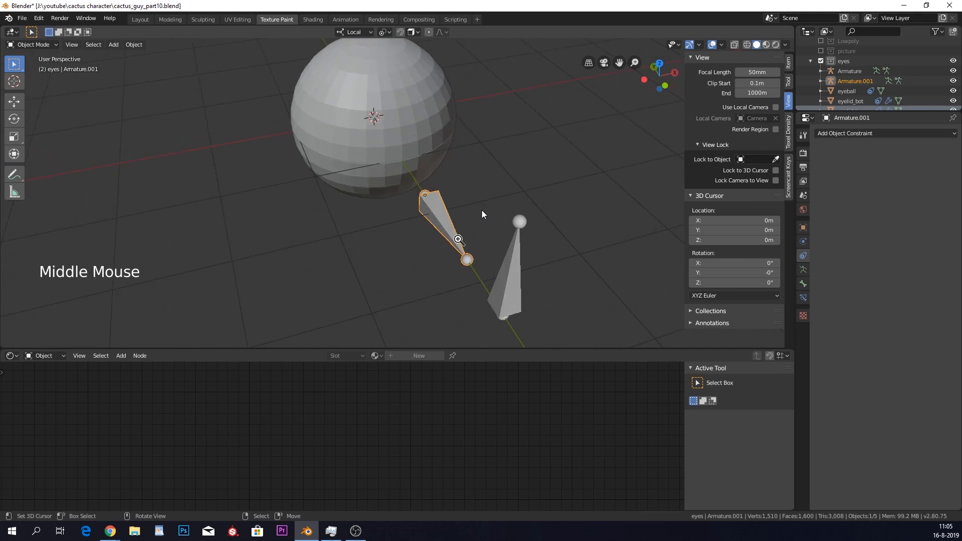
pyautogui.moveTo(452, 227)
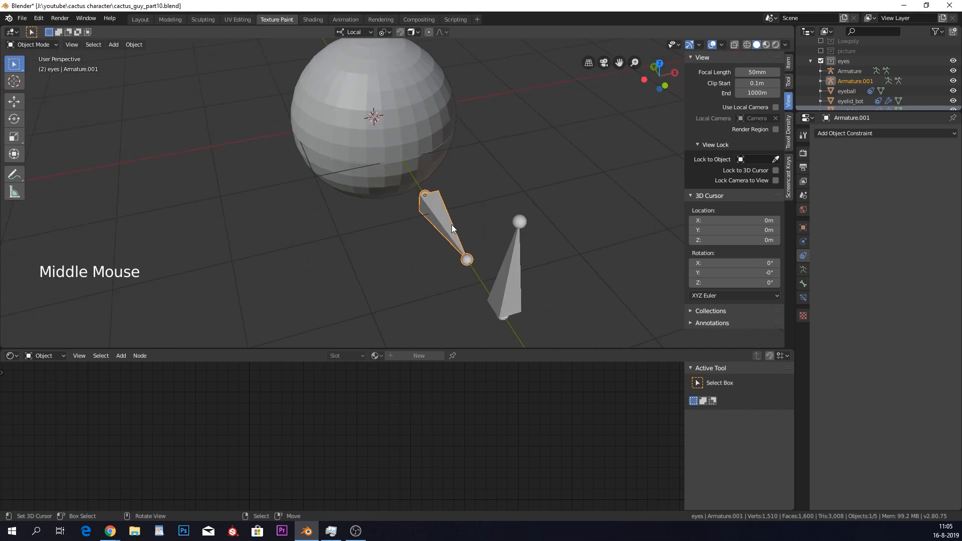
pyautogui.click(788, 63)
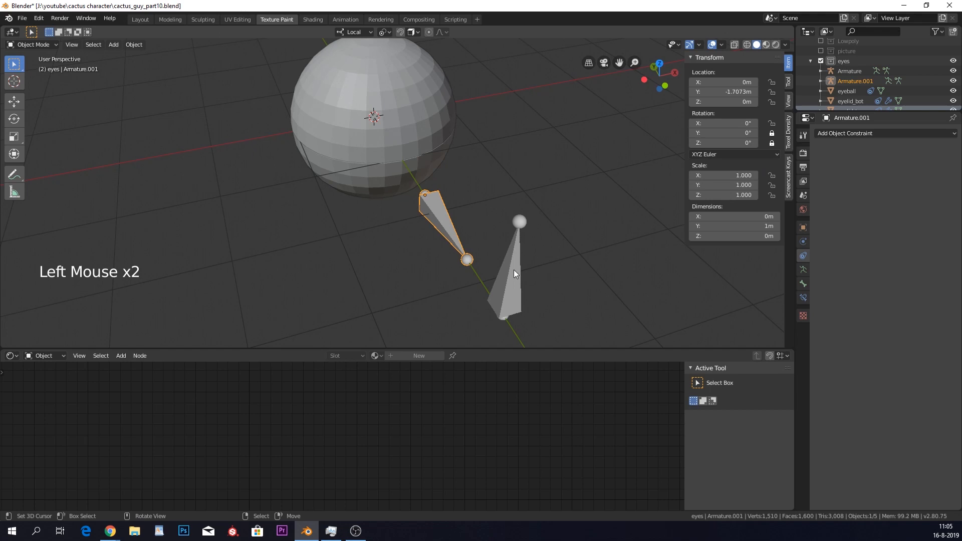
pyautogui.press('r')
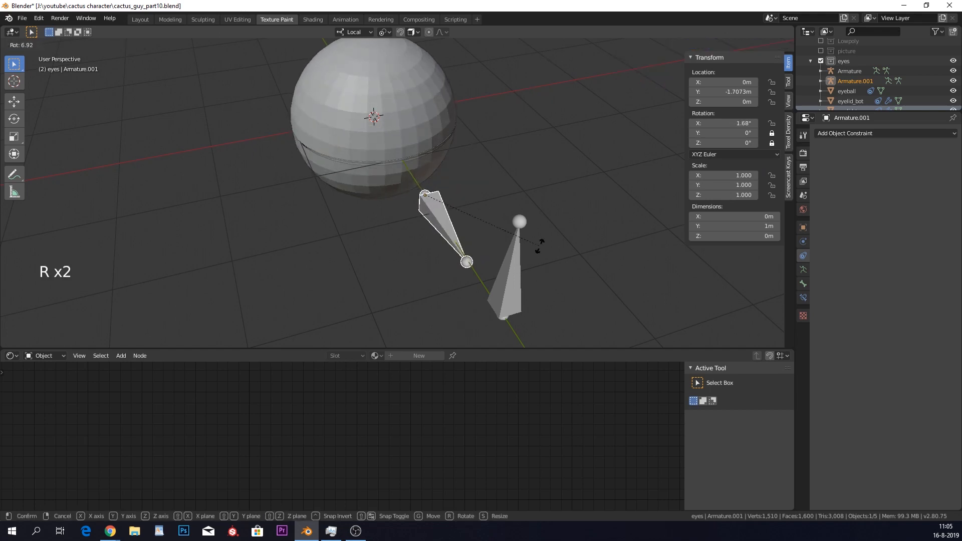
pyautogui.press('x')
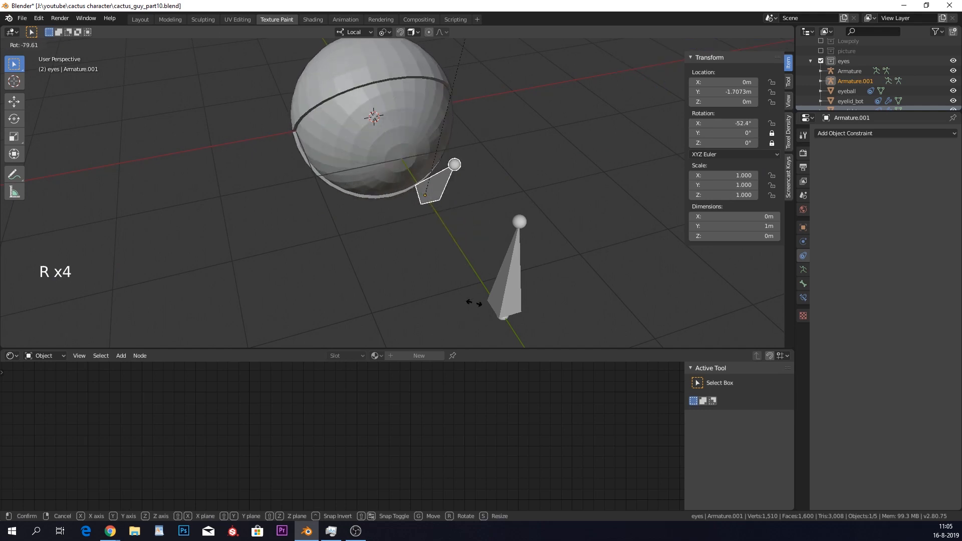
pyautogui.scroll(-3)
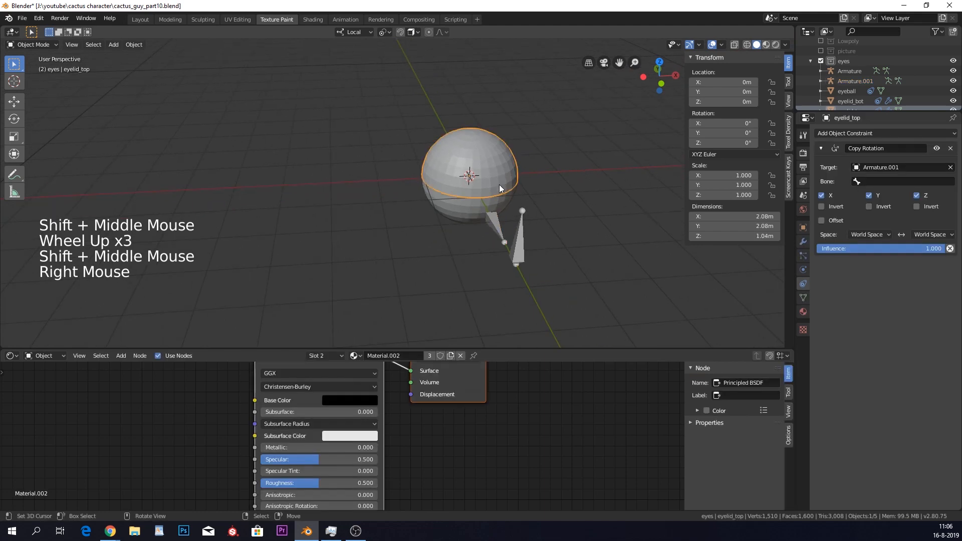
# Duplicate the eyeball, eyelids and armatures into a second eye beside the first
pyautogui.click(855, 101)
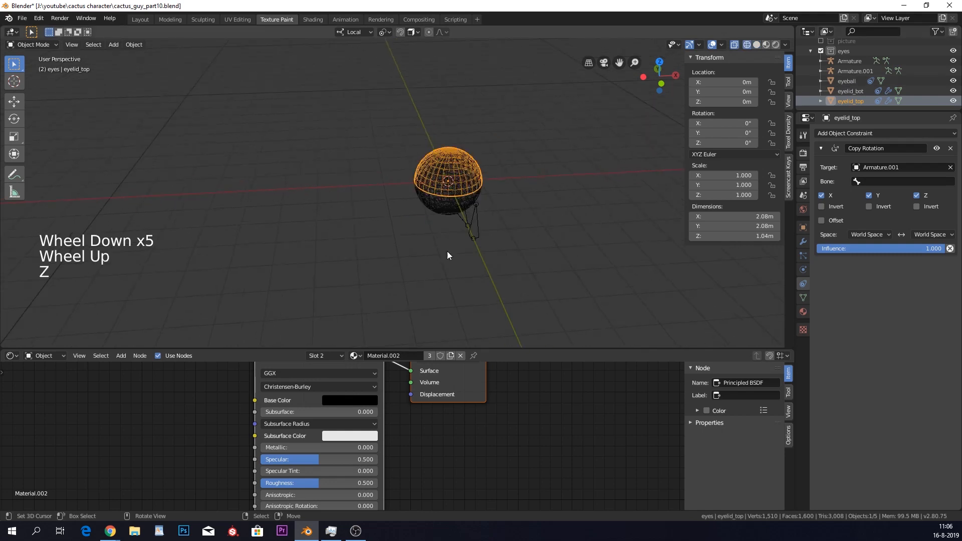
pyautogui.press('c')
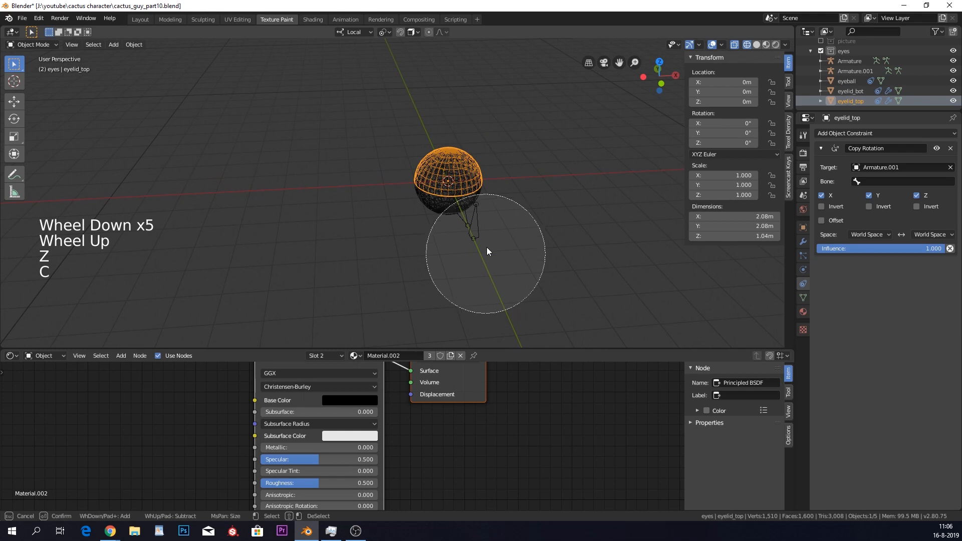
pyautogui.press('shift+d')
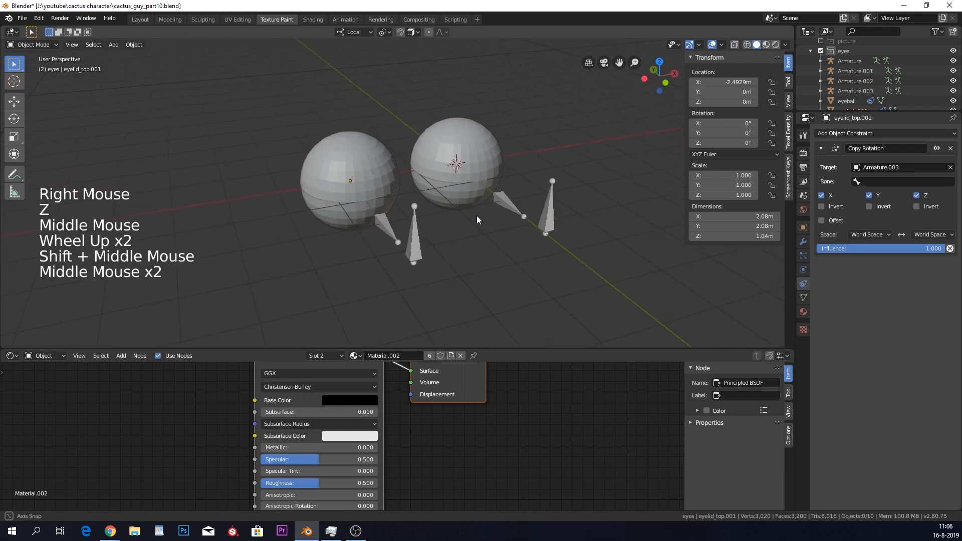
# Reposition the copied control bone beneath the second eye
pyautogui.press('r')
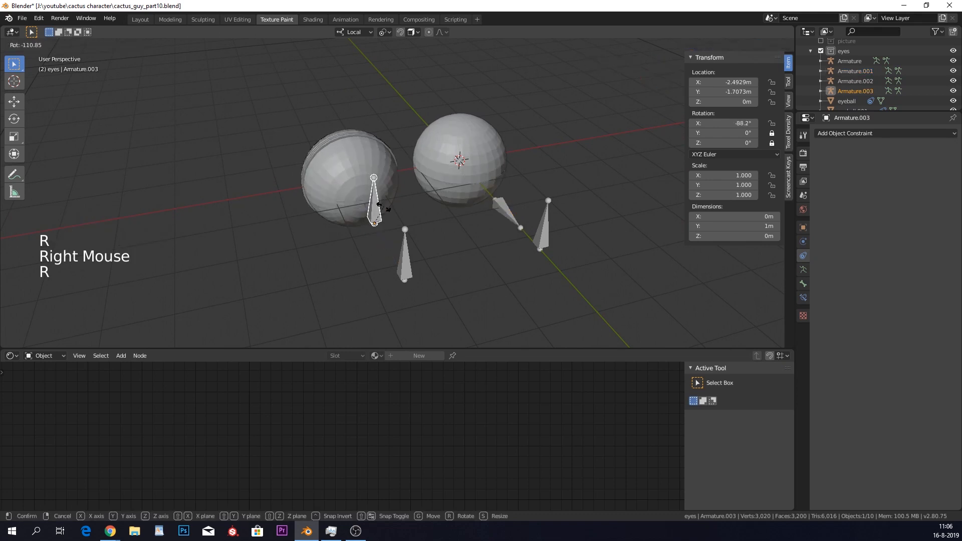
pyautogui.rightClick(404, 254)
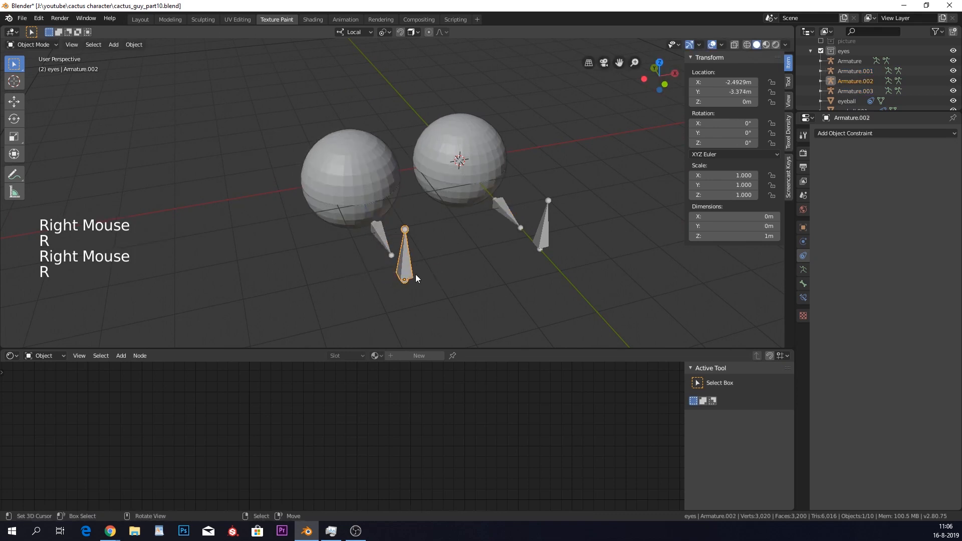
pyautogui.press('g')
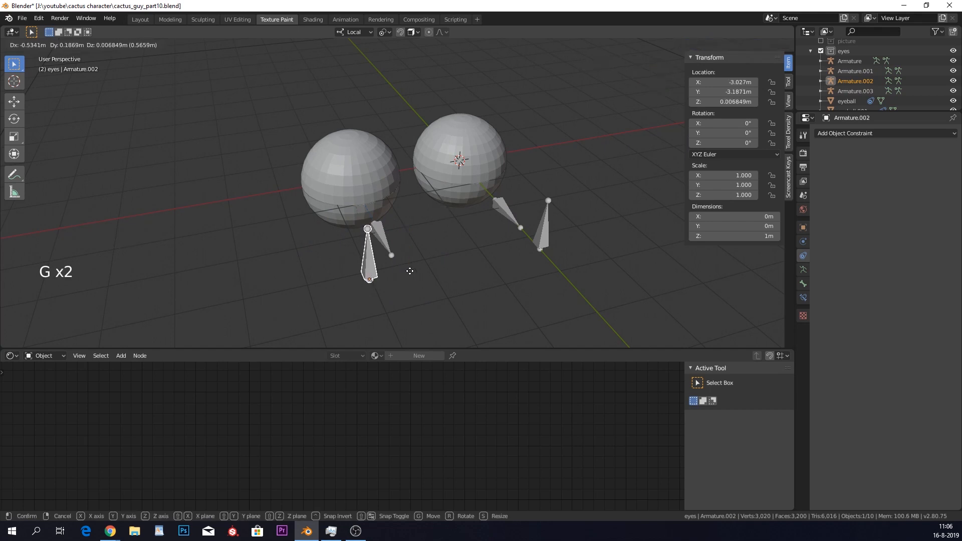
# Add an enlarged central control bone Armature.004 between the eyes and parent the eye bones to it
pyautogui.click(404, 253)
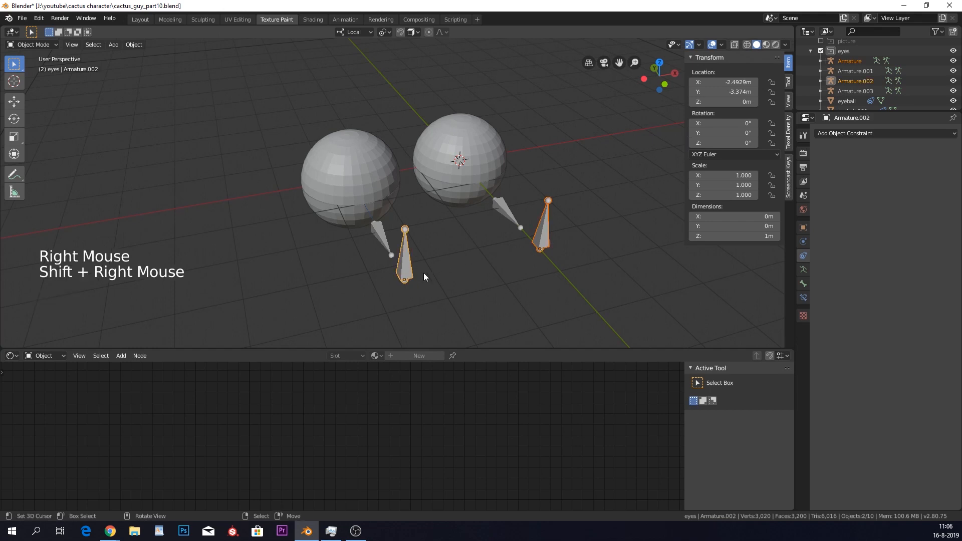
pyautogui.press('shift+s')
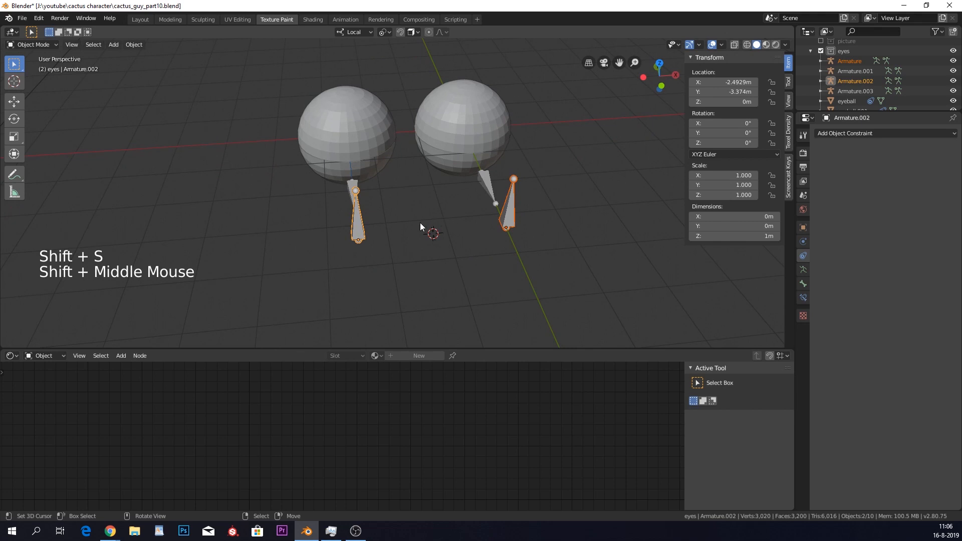
pyautogui.moveTo(441, 241)
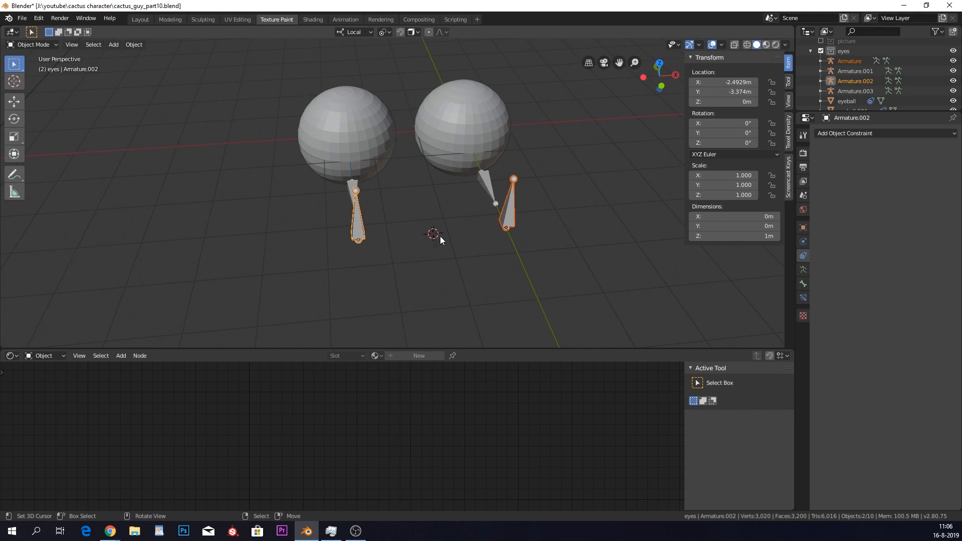
pyautogui.moveTo(437, 239)
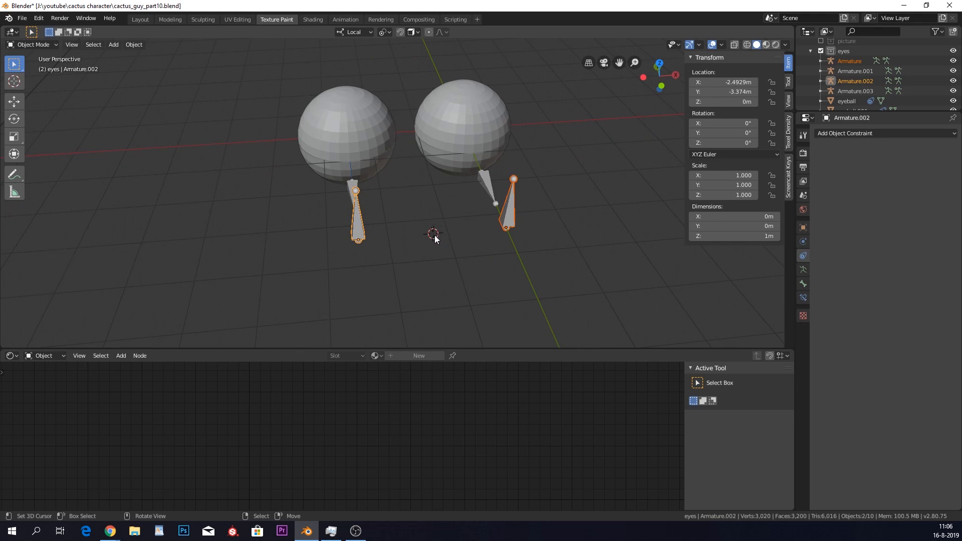
pyautogui.press('shift+a')
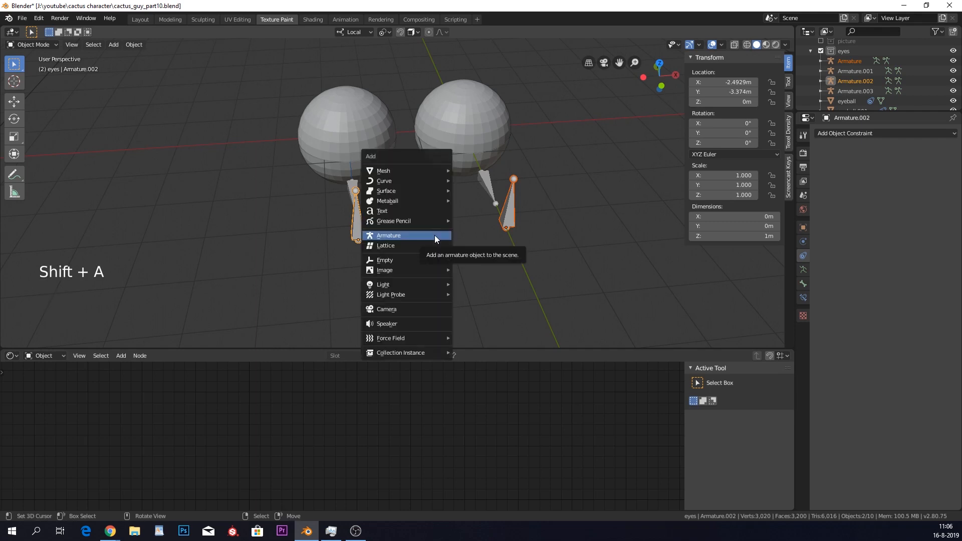
pyautogui.click(389, 235)
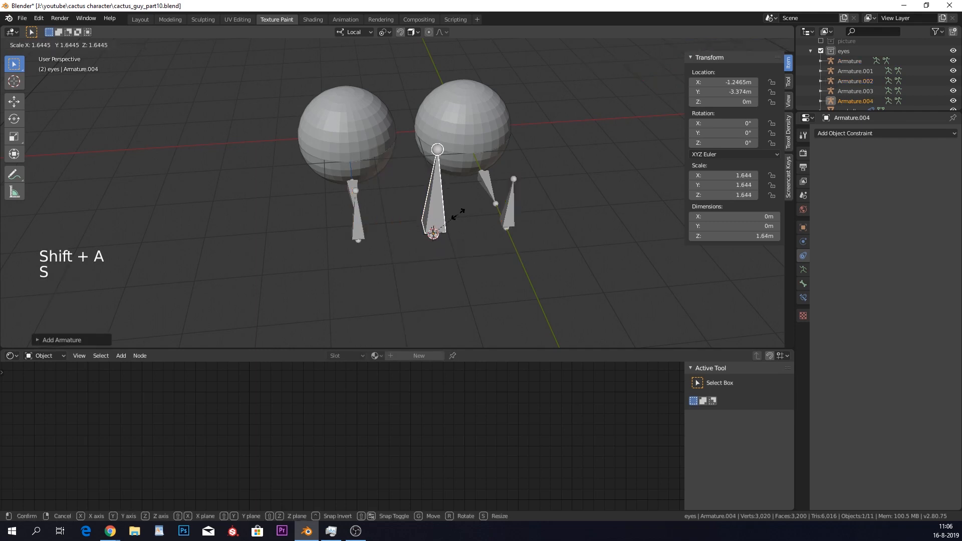
pyautogui.moveTo(429, 215); pyautogui.dragTo(503, 239)
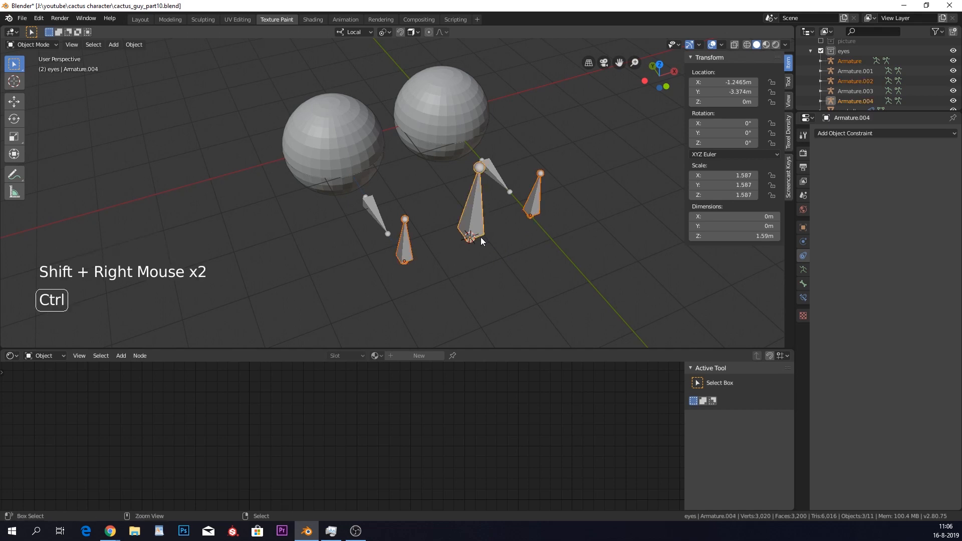
pyautogui.press('ctrl+p')
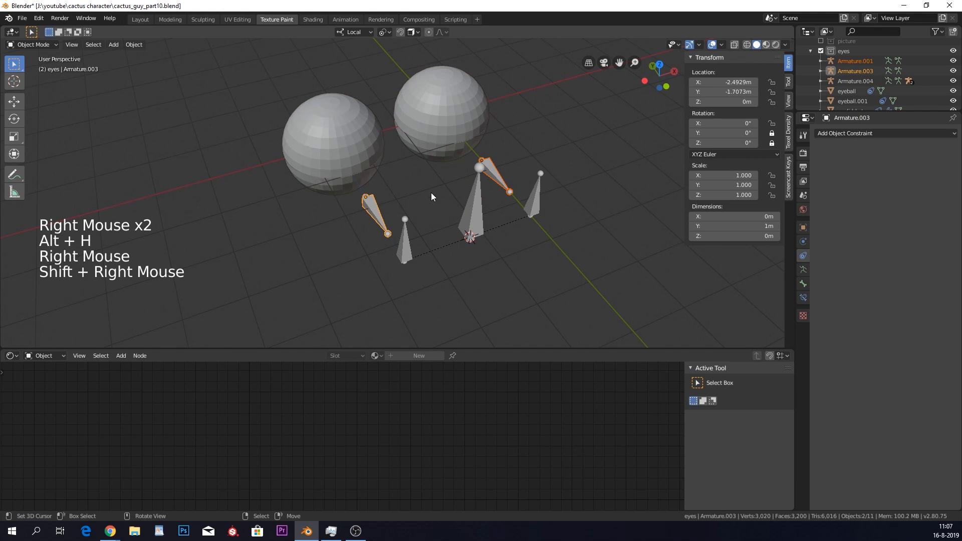
# Add a sideways control bone, apply its rotation and parent the horizontal eye bones to it
pyautogui.press('shift+s')
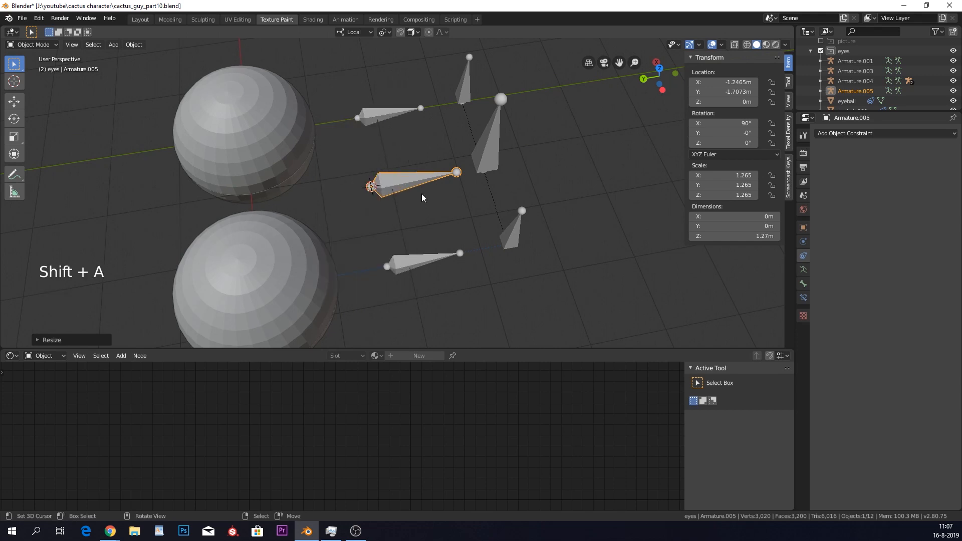
pyautogui.press('ctrl+a')
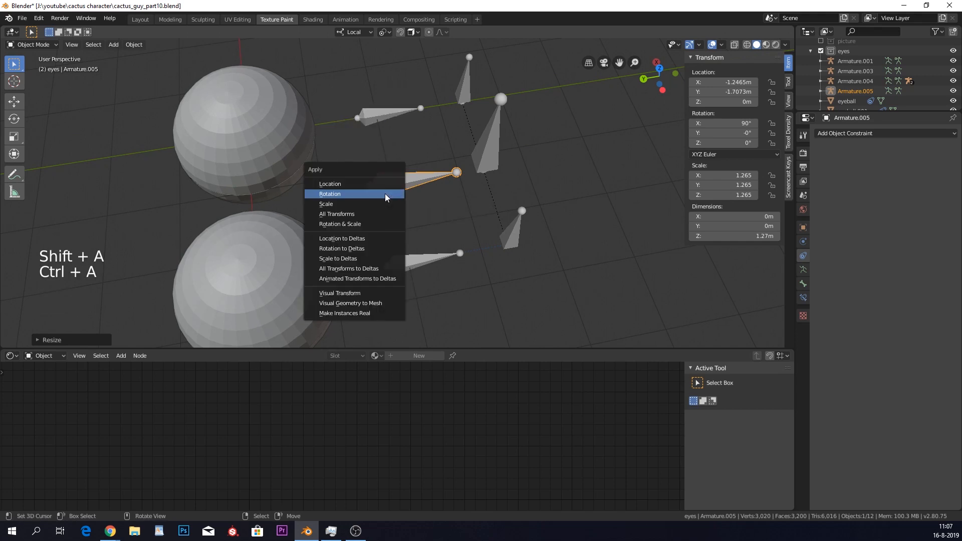
pyautogui.click(330, 194)
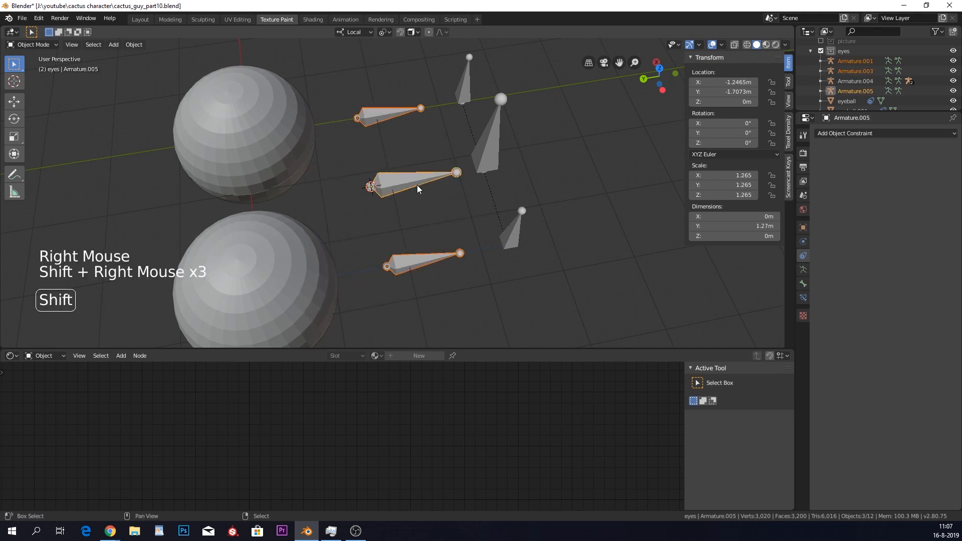
pyautogui.press('ctrl')
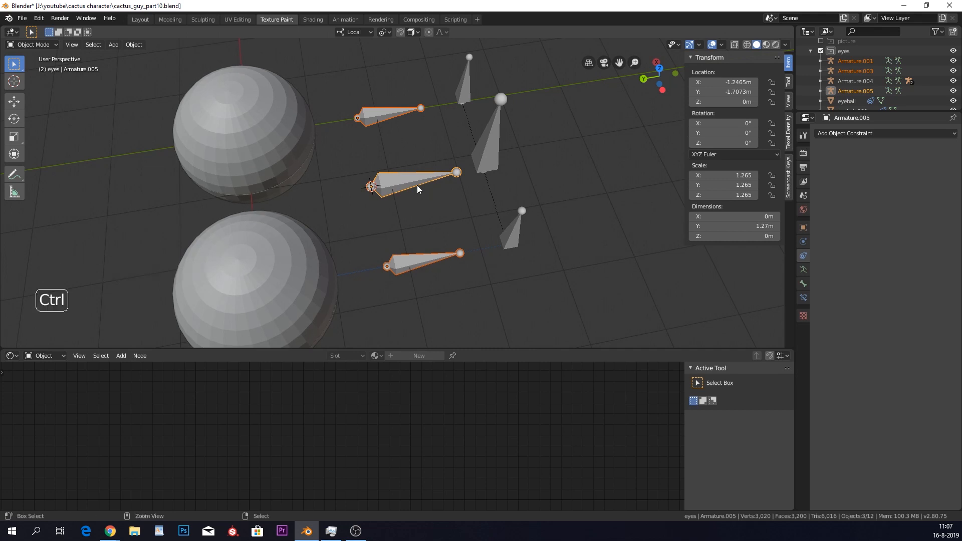
pyautogui.press('ctrl+p')
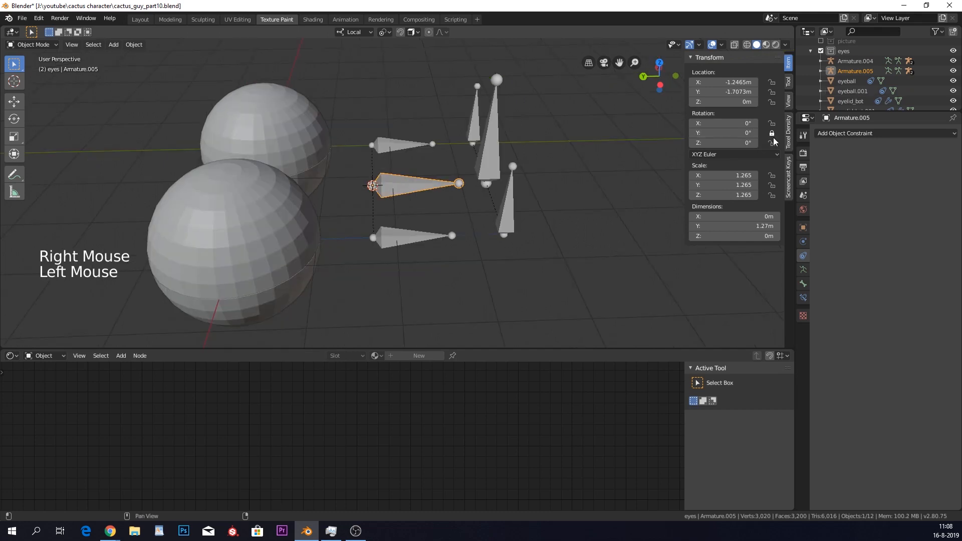
pyautogui.press('r')
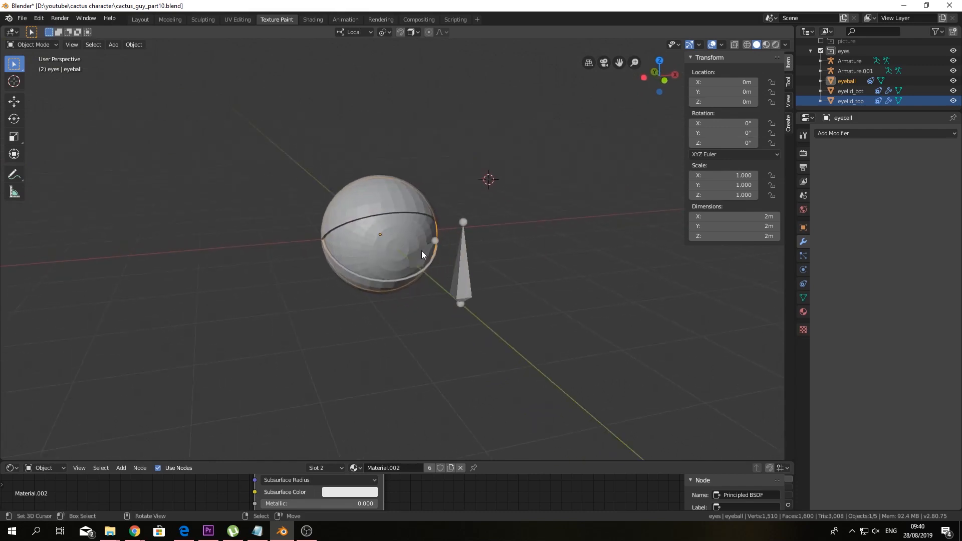
pyautogui.moveTo(426, 236)
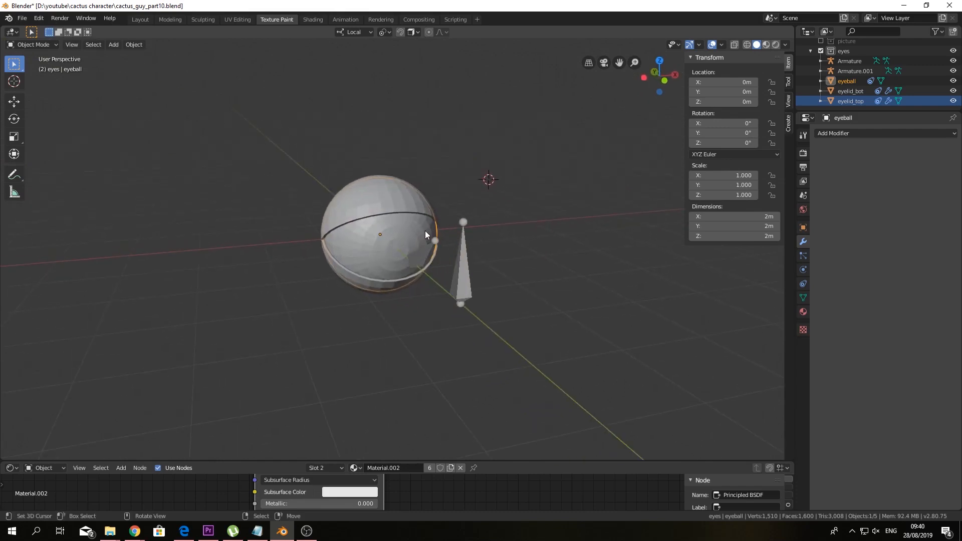
# Add a lattice at the eyeball centre and scale it to enclose the eye
pyautogui.press('shift+s')
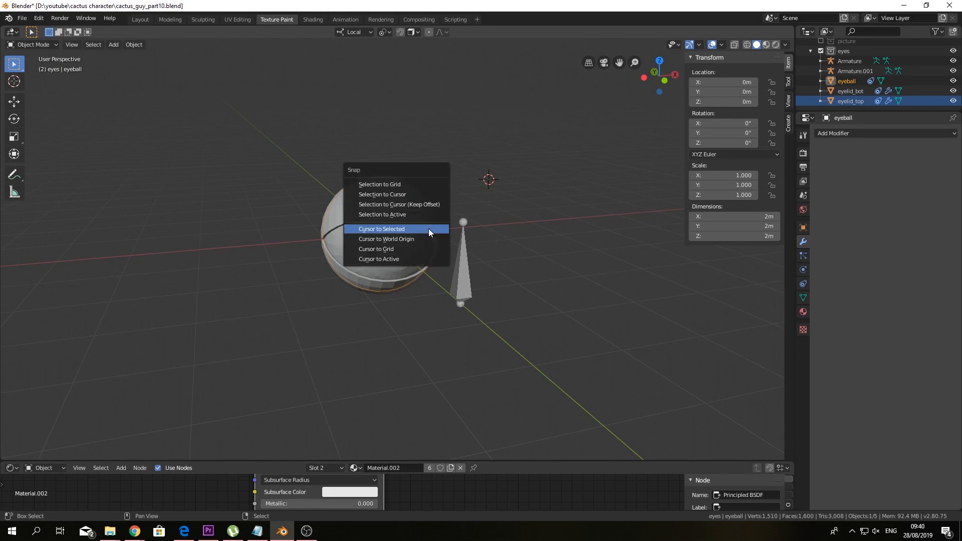
pyautogui.click(381, 229)
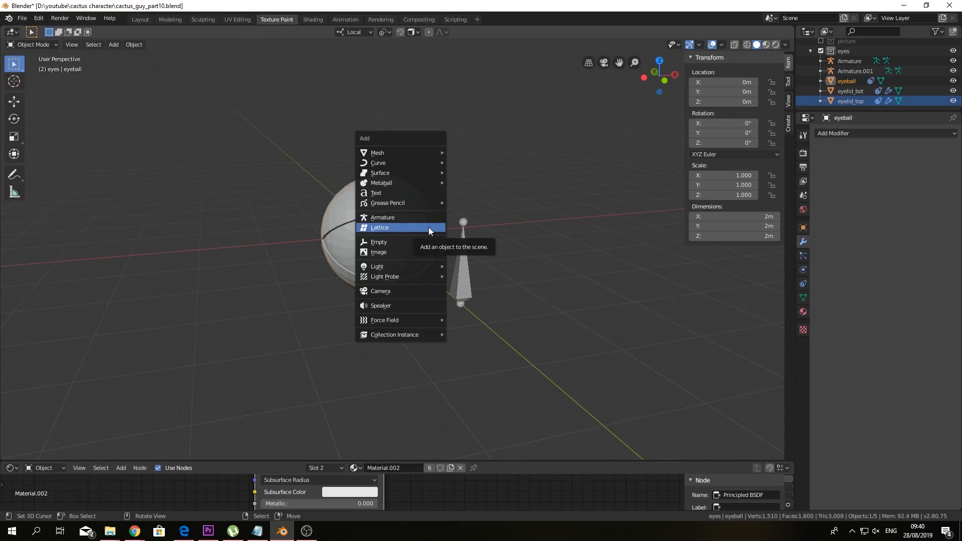
pyautogui.click(379, 227)
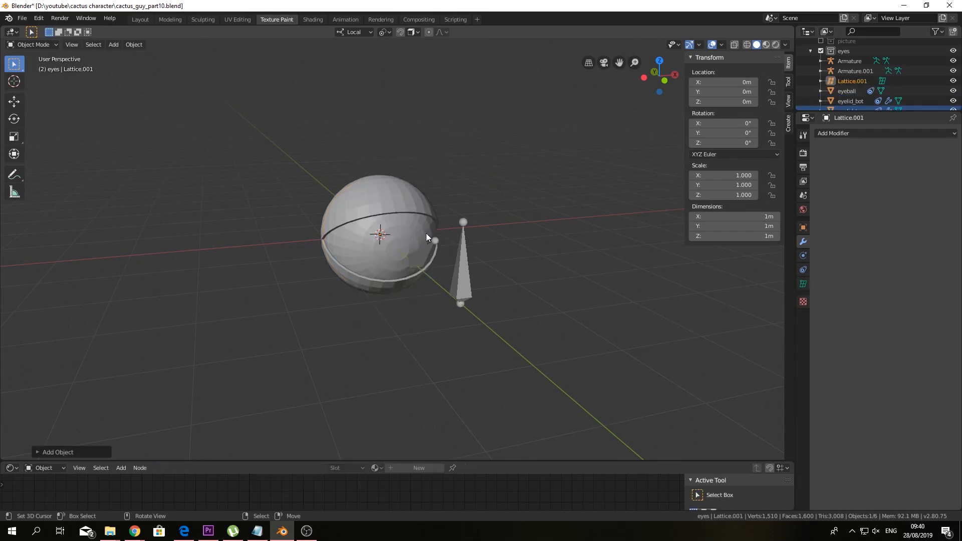
pyautogui.press('s')
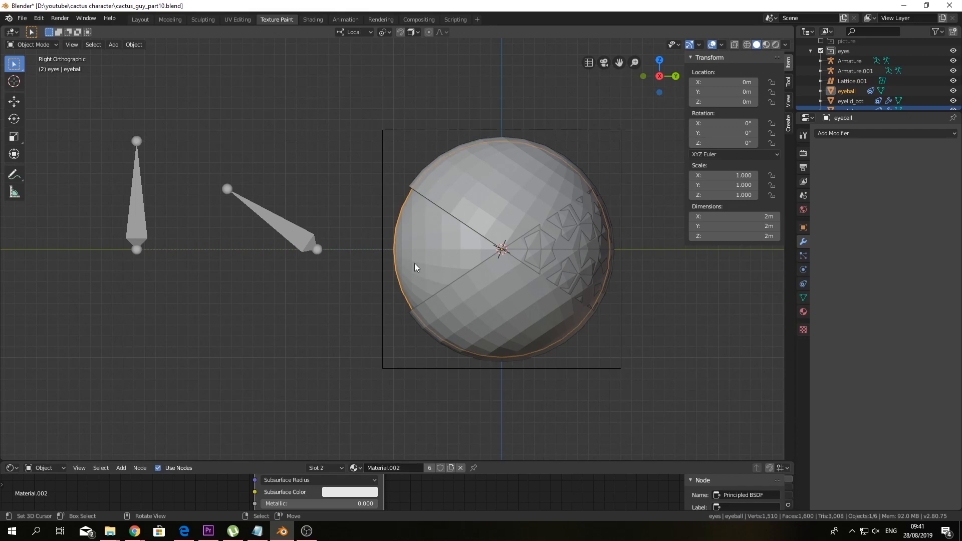
# Give the eyeball a Lattice modifier deformed by Lattice.001
pyautogui.click(833, 134)
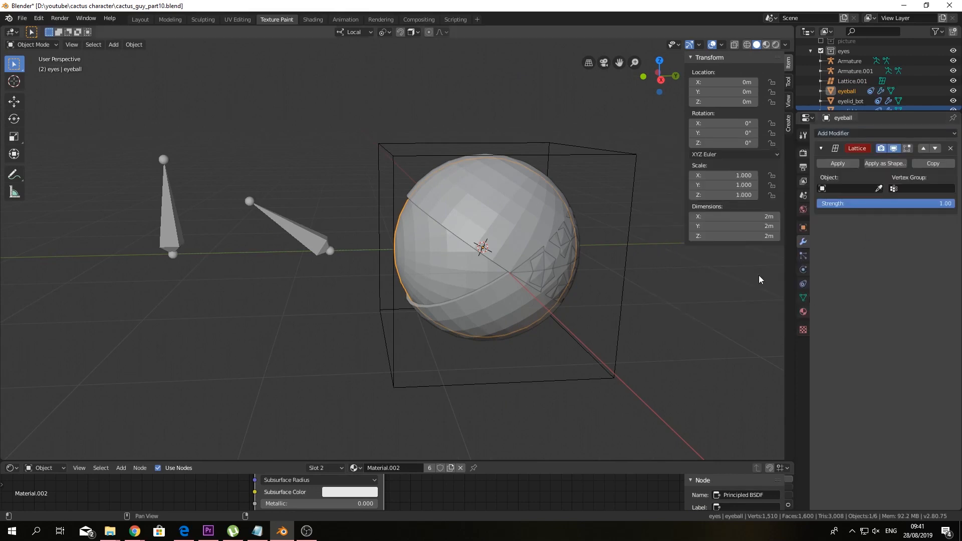
pyautogui.click(859, 133)
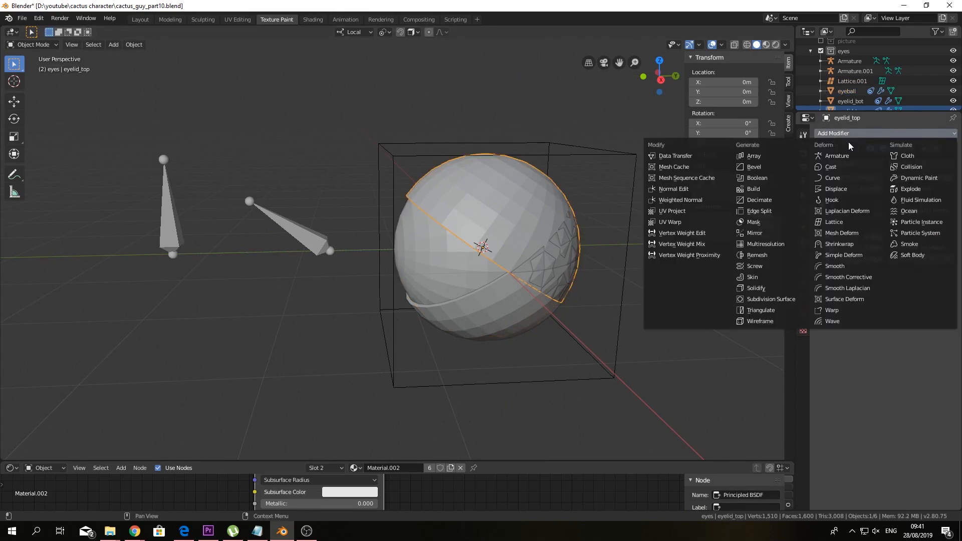
pyautogui.click(834, 221)
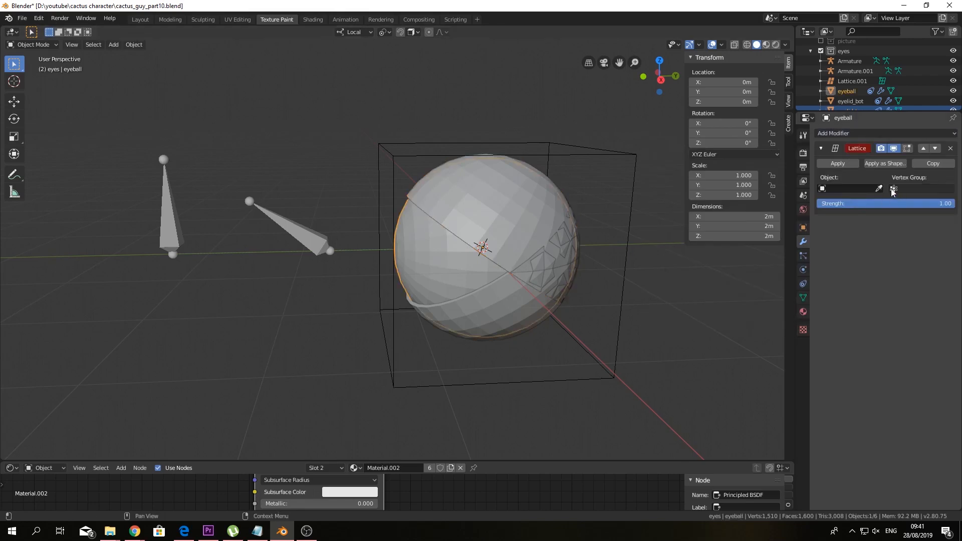
pyautogui.click(850, 188)
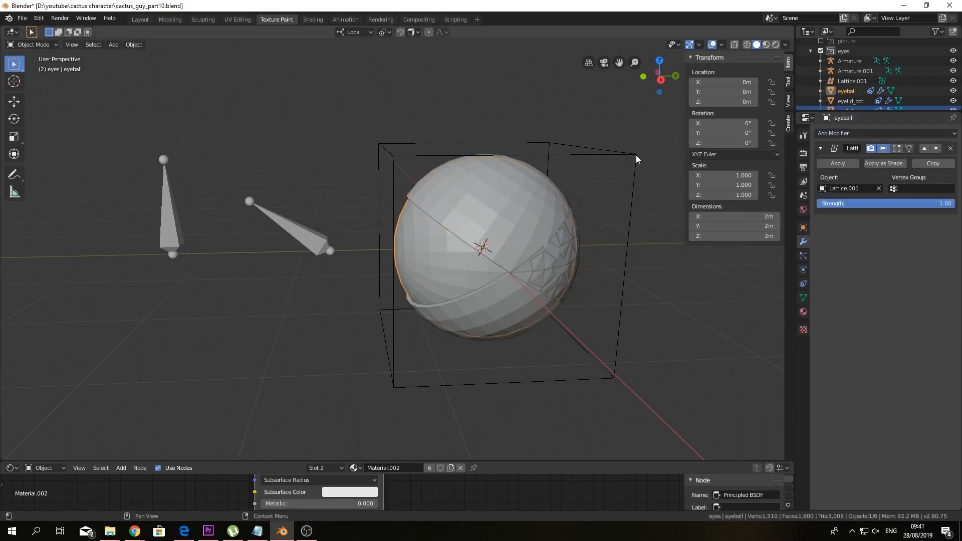
pyautogui.click(851, 101)
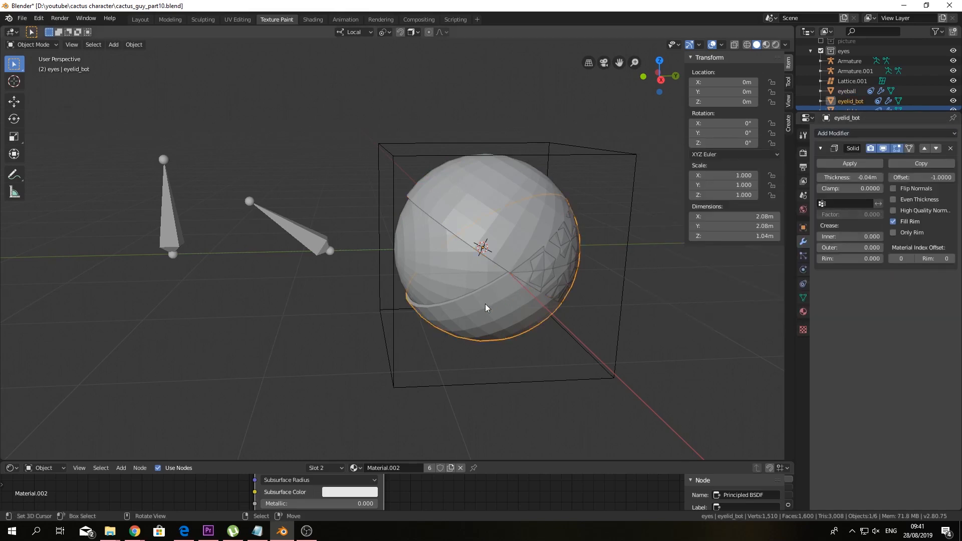
pyautogui.click(859, 133)
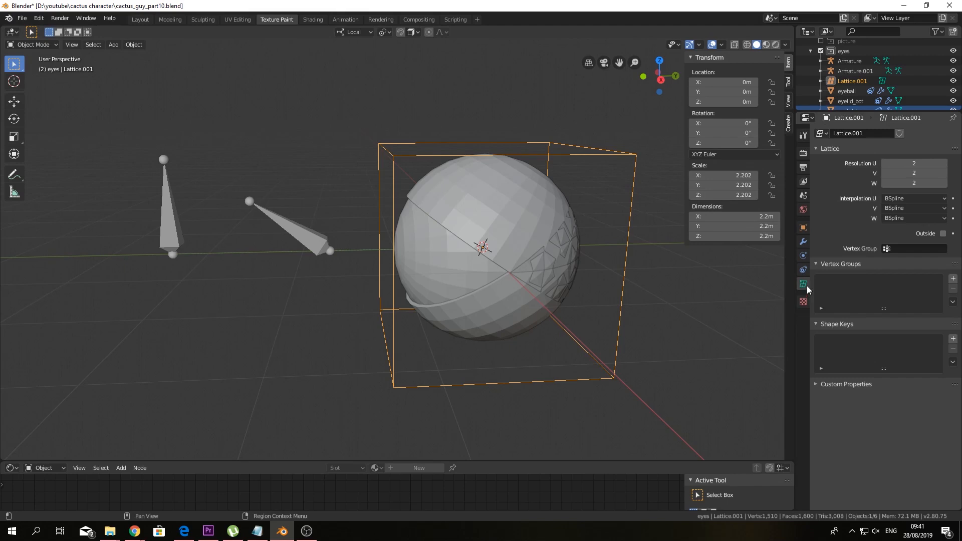
pyautogui.moveTo(803, 284)
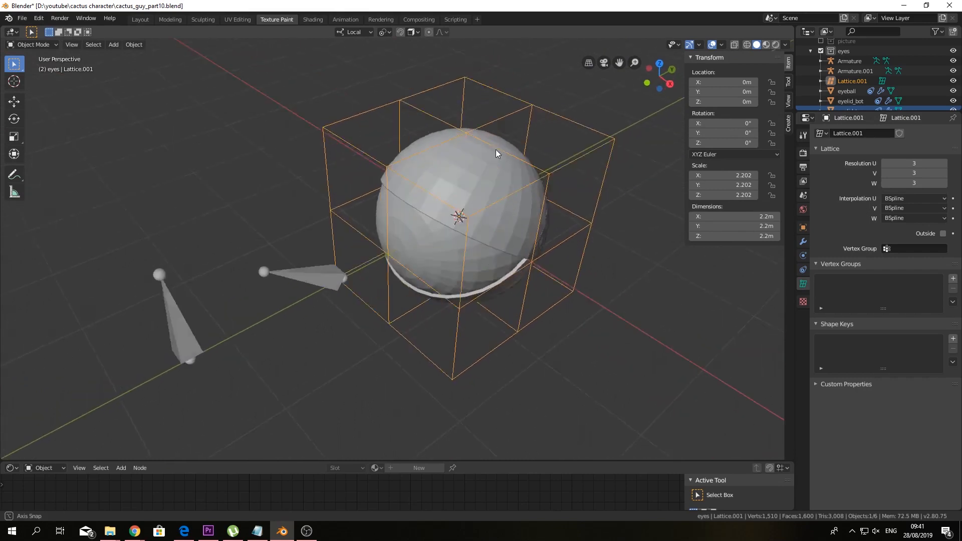
# Stretch all points of the 3×3×3 lattice along Z so the eye becomes a tall oval
pyautogui.moveTo(497, 154); pyautogui.dragTo(350, 123)
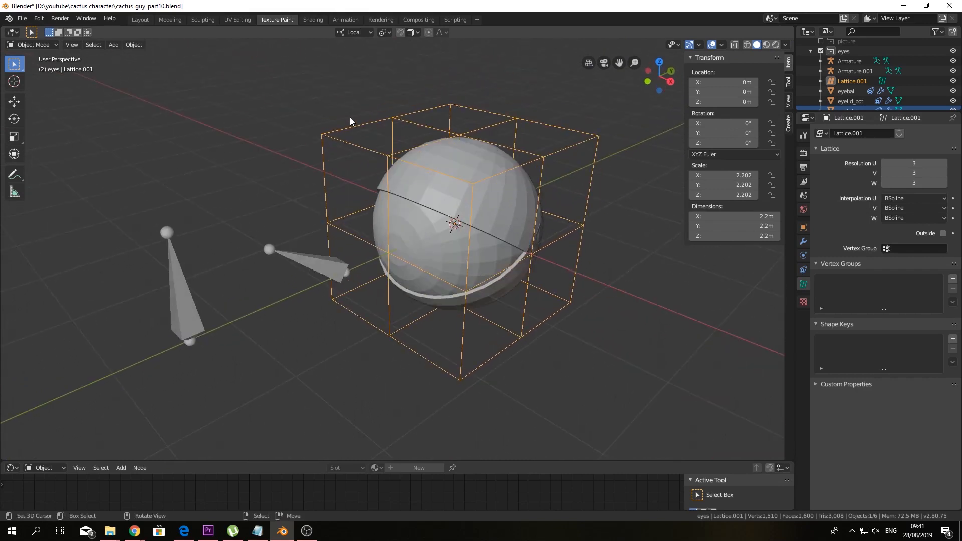
pyautogui.press('Tab')
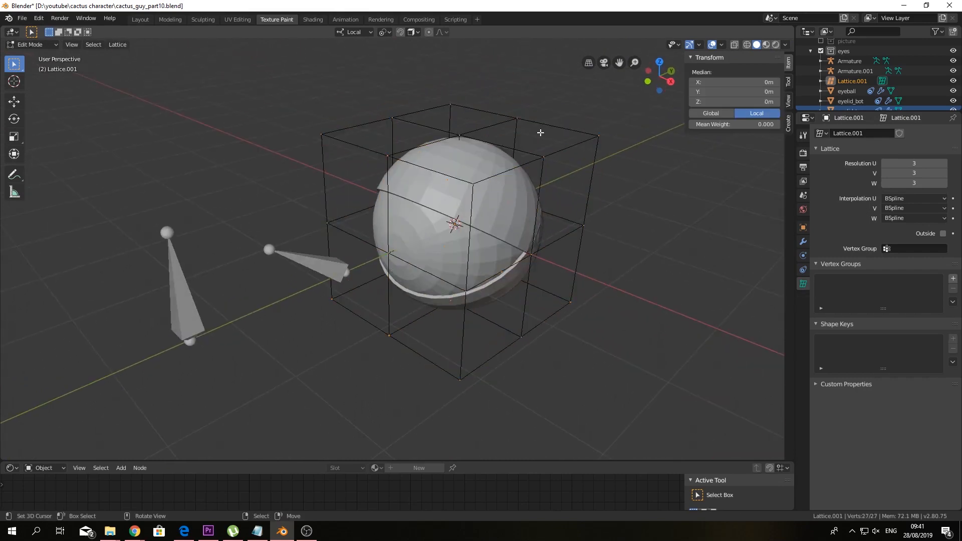
pyautogui.press('s')
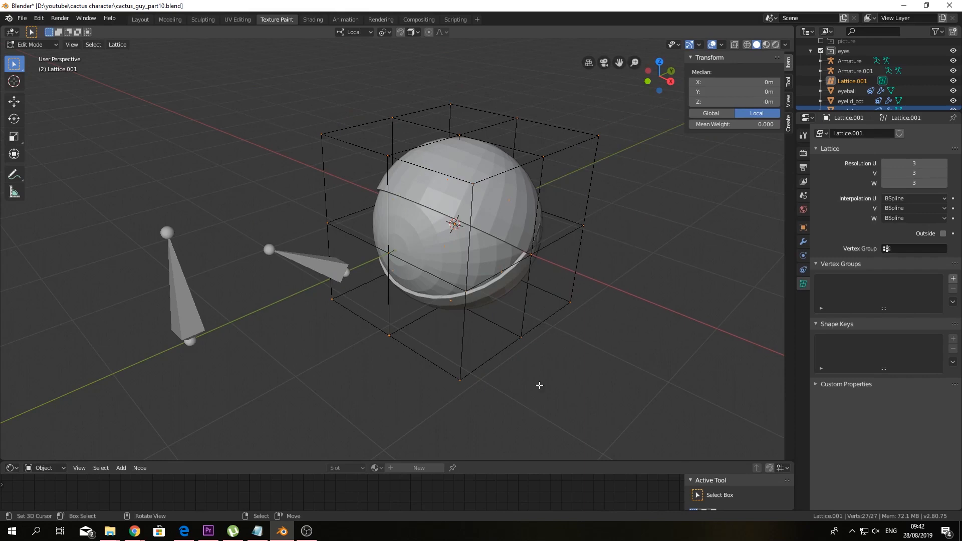
pyautogui.press('s')
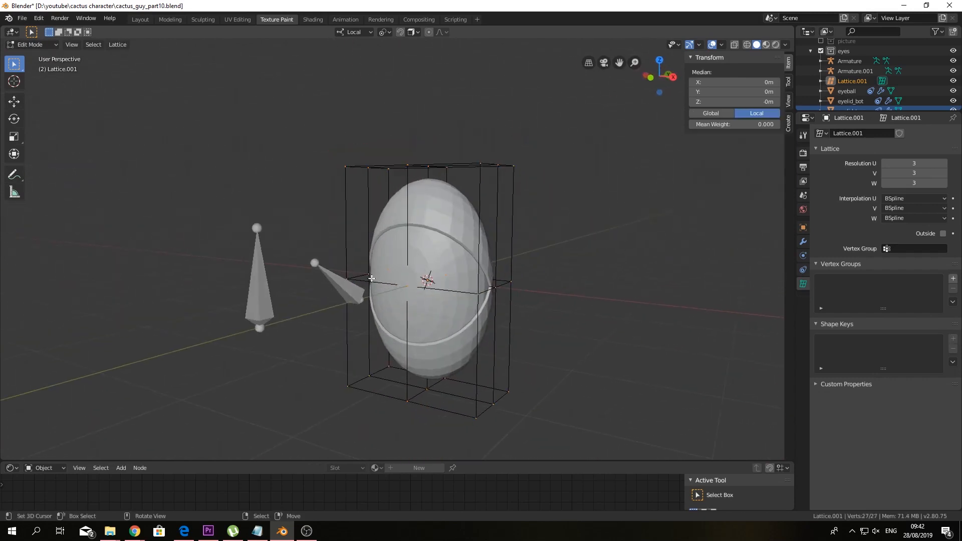
pyautogui.click(337, 288)
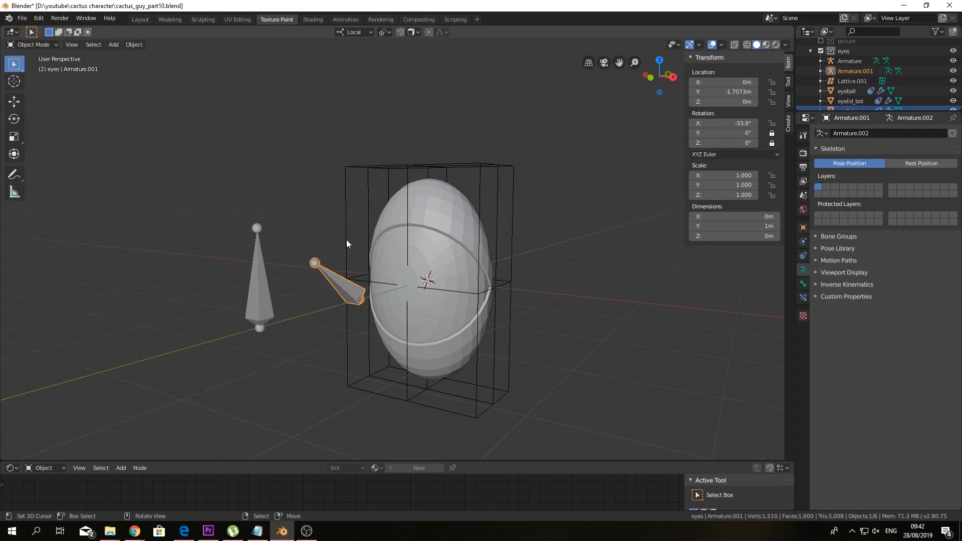
# Select the oval eyeball and bring up its object context menu for Copy Objects
pyautogui.press('r')
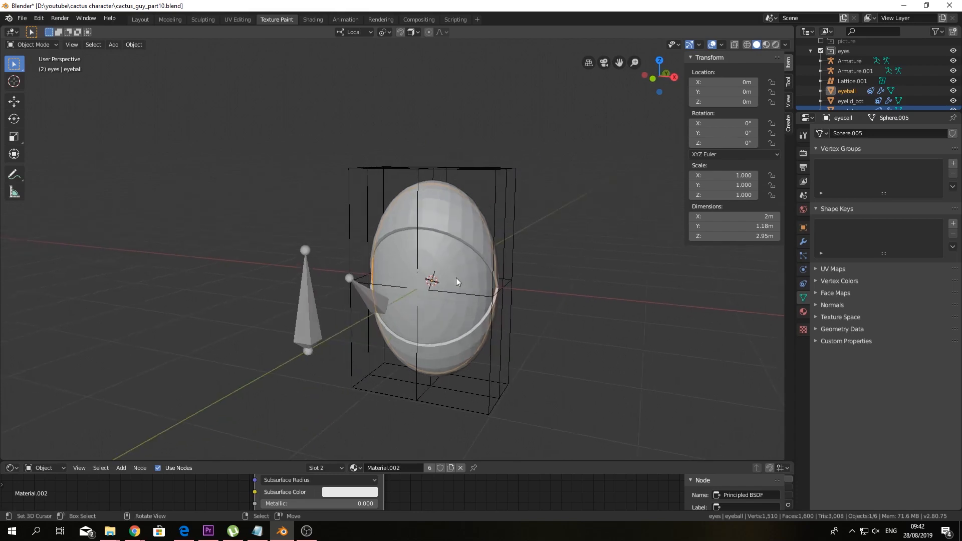
pyautogui.moveTo(434, 281)
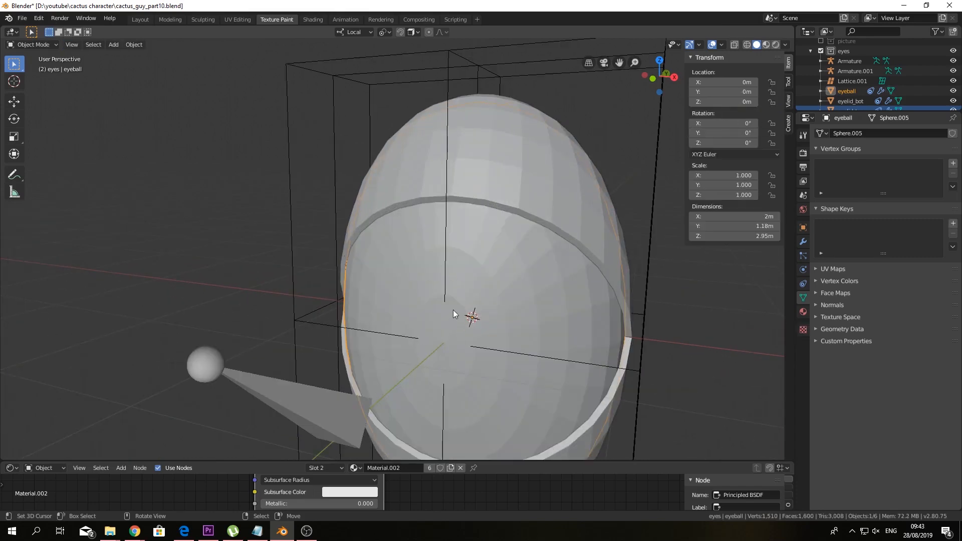
pyautogui.rightClick(454, 314)
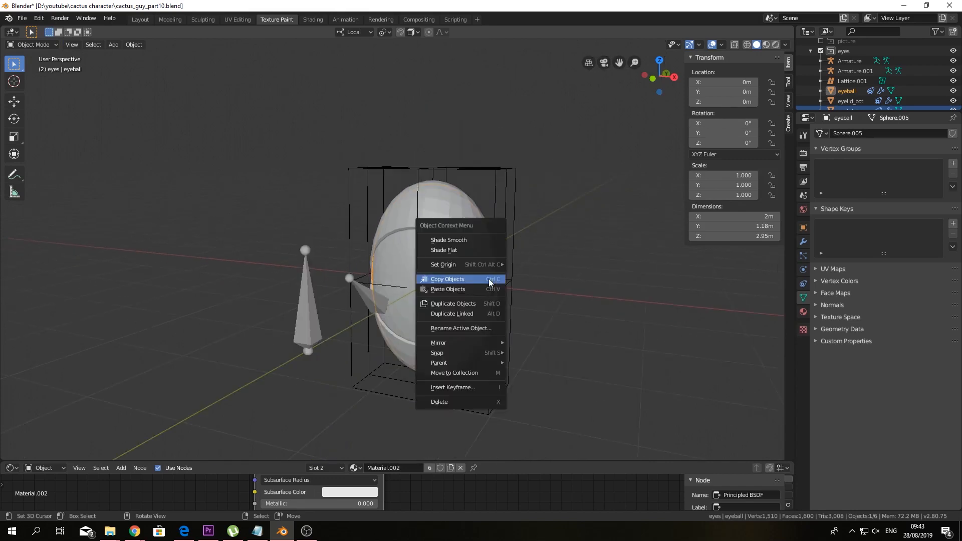